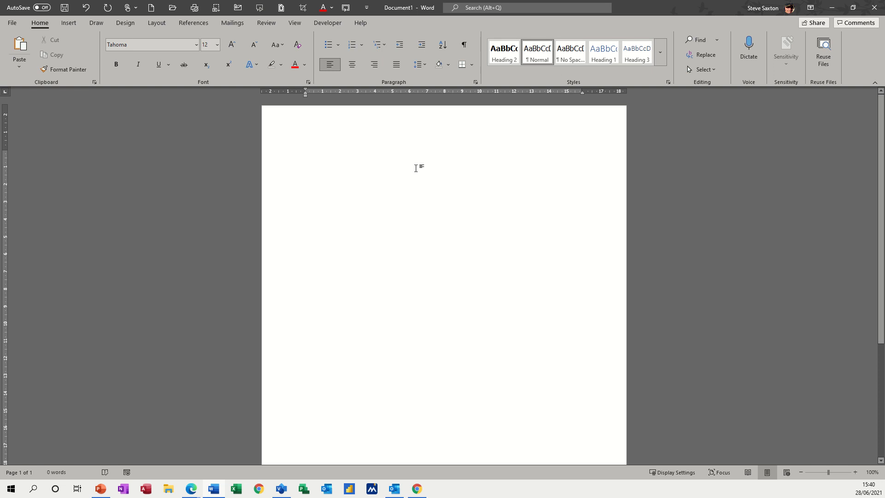
Step: Begin a numbered list on the blank page, trying the 1) style before settling on plain 1. numbering
{"action": "left_click", "coordinate": [305, 154]}
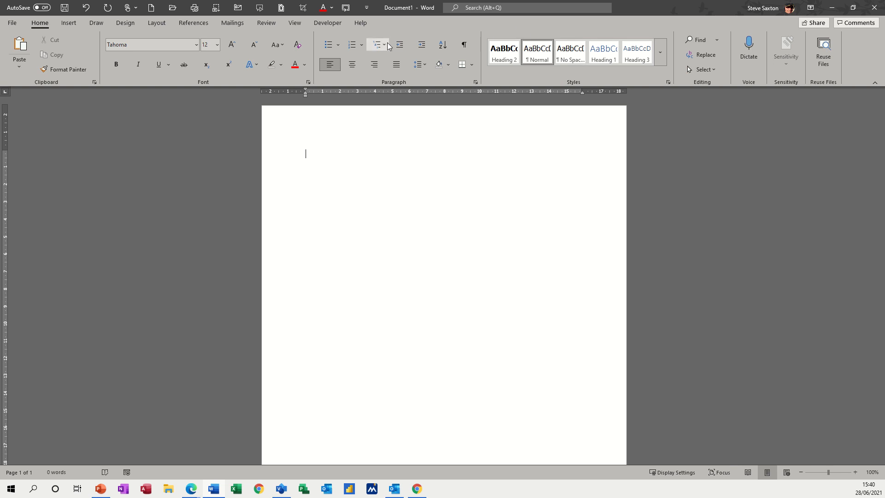
{"action": "mouse_move", "coordinate": [377, 44]}
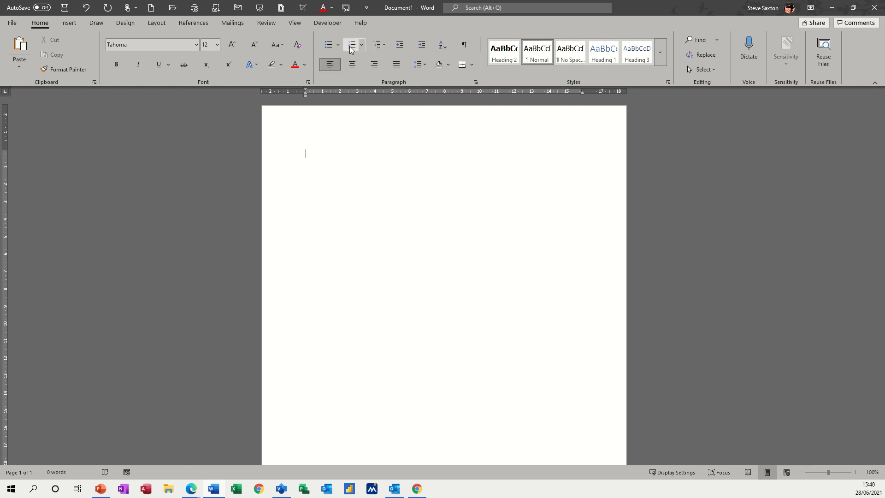
{"action": "left_click", "coordinate": [350, 45]}
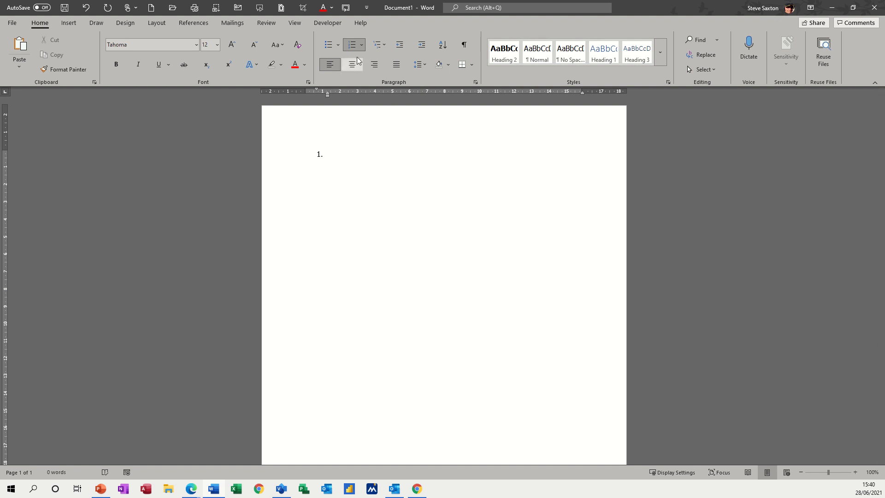
{"action": "mouse_move", "coordinate": [351, 44]}
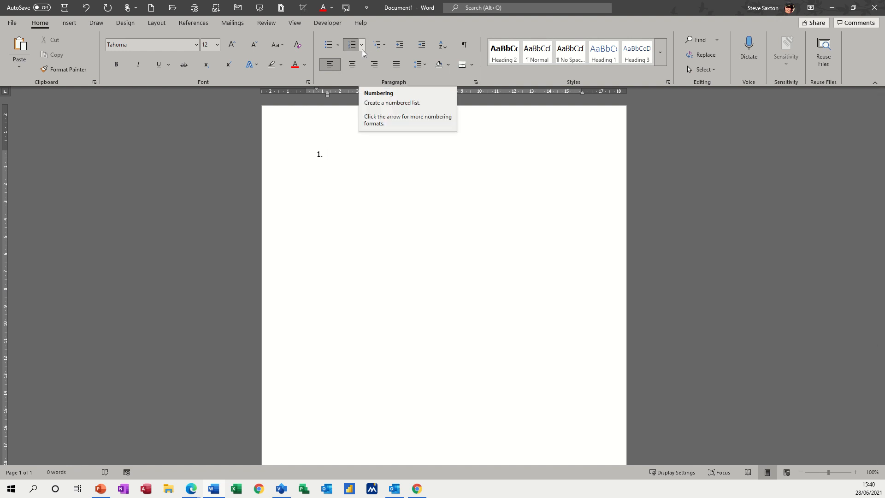
{"action": "left_click", "coordinate": [361, 45]}
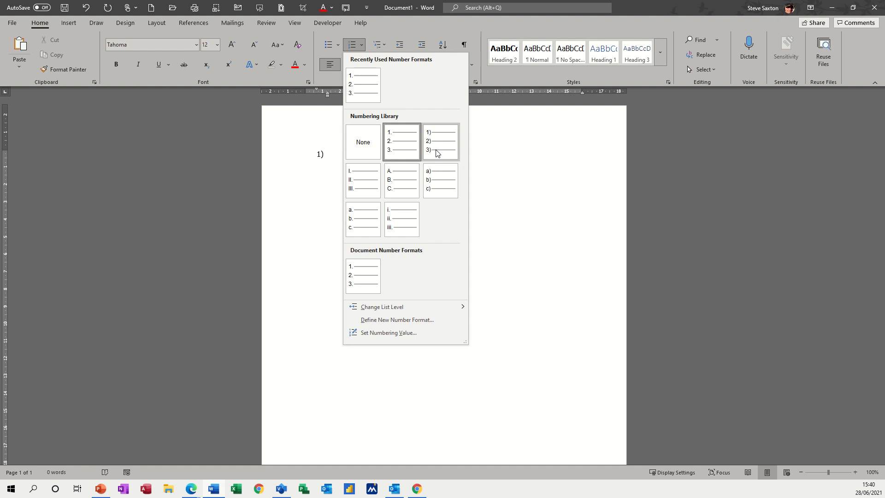
{"action": "left_click", "coordinate": [440, 141]}
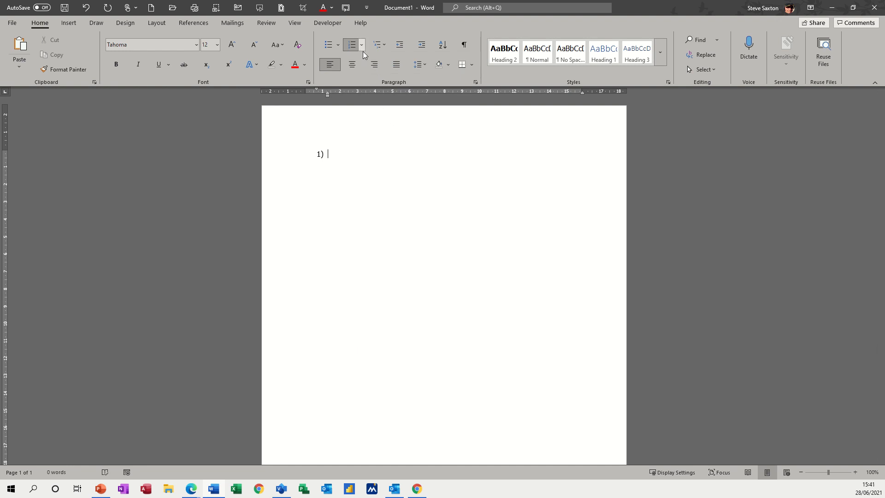
{"action": "left_click", "coordinate": [361, 44]}
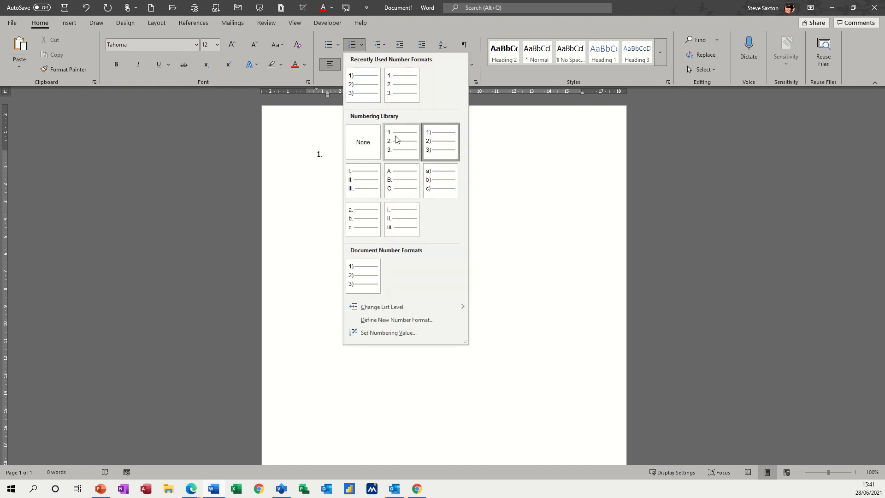
{"action": "left_click", "coordinate": [401, 141]}
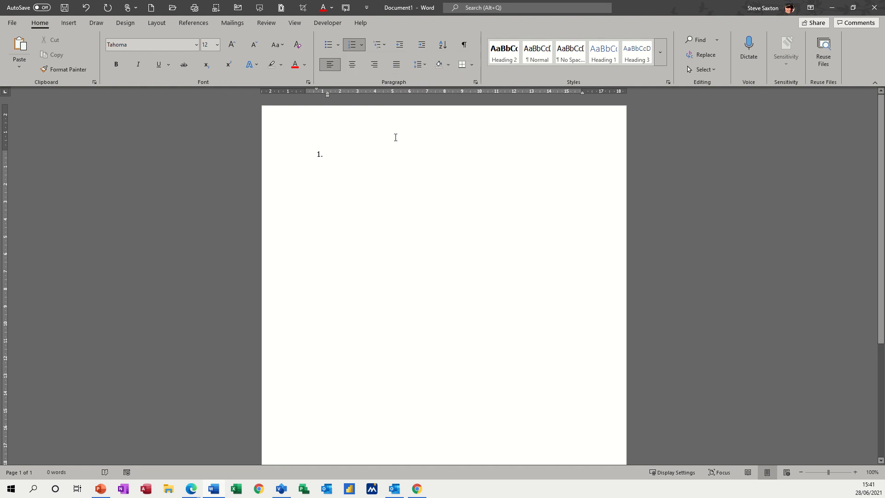
Step: Enter three "Test" items, leave two blank lines, then add a fourth "Test" continuing as item 4
{"action": "type", "text": "Test"}
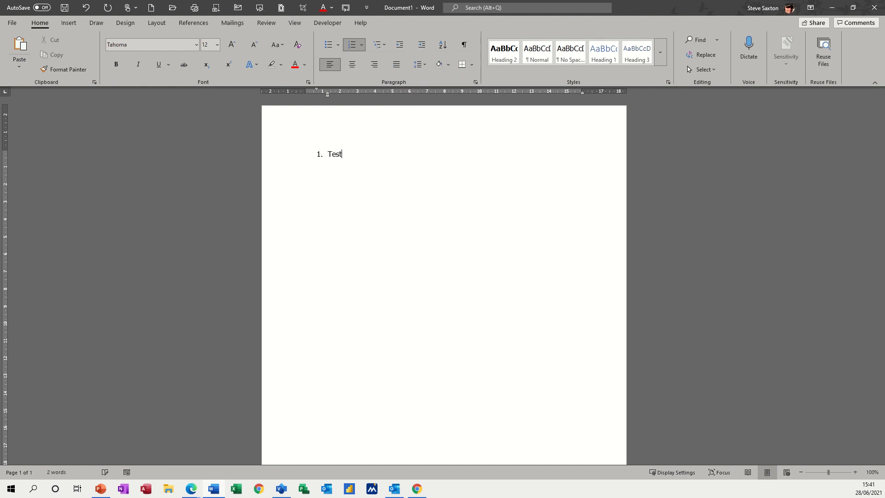
{"action": "key", "text": "enter"}
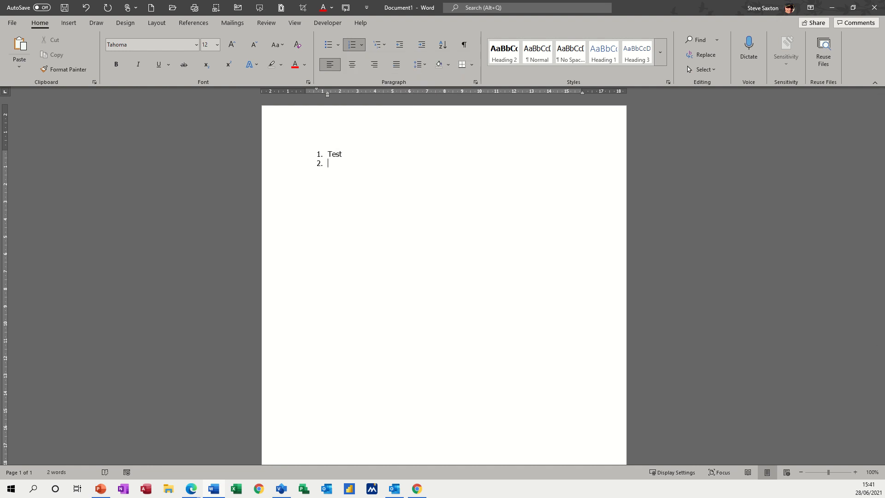
{"action": "type", "text": "Test"}
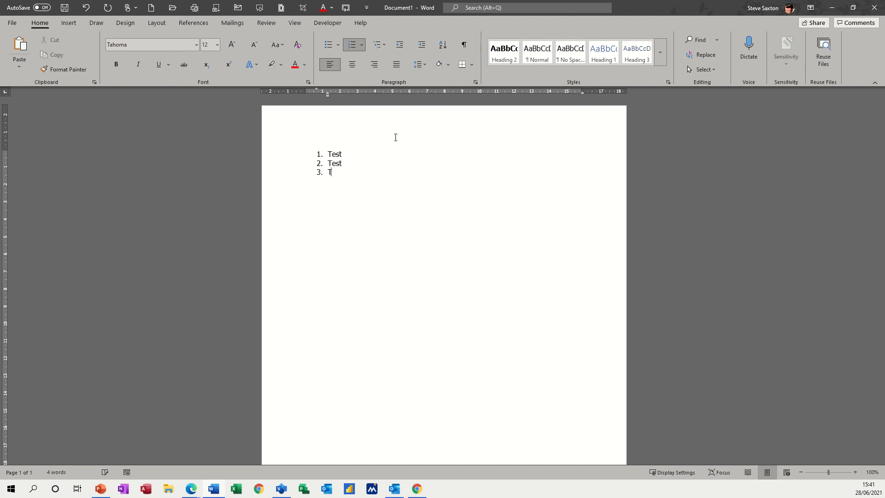
{"action": "type", "text": "est"}
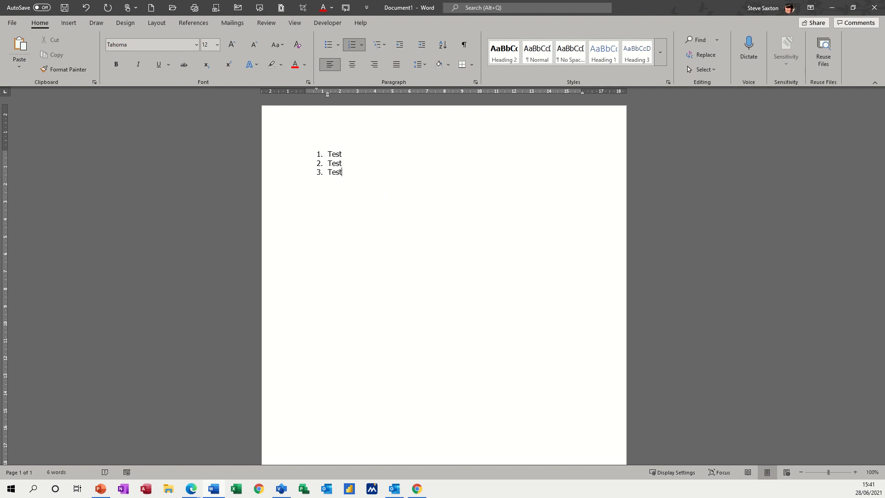
{"action": "key", "text": "enter"}
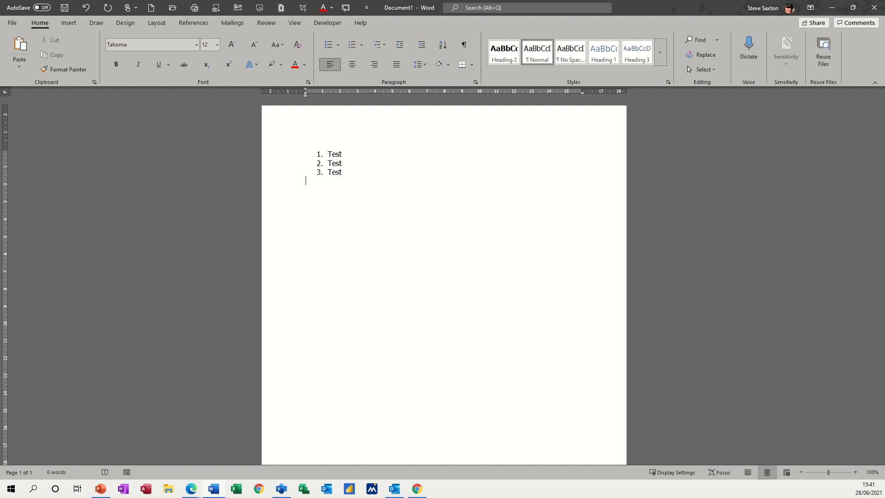
{"action": "key", "text": "enter"}
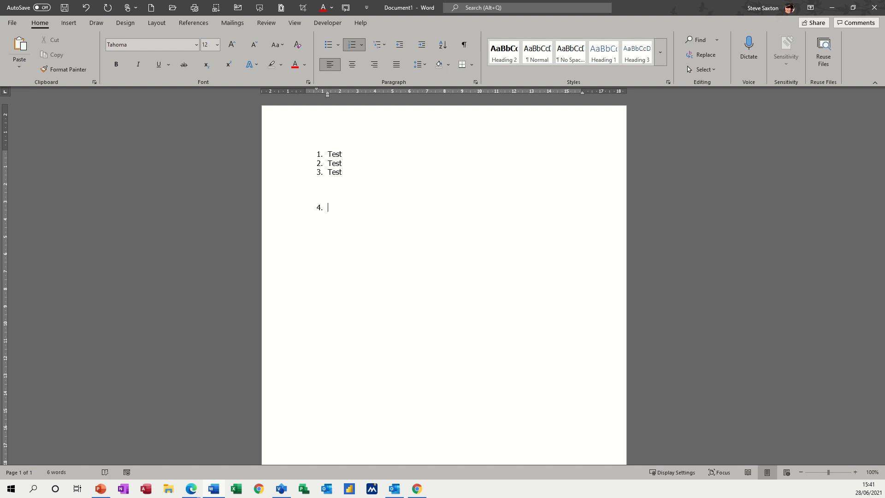
{"action": "type", "text": "Test"}
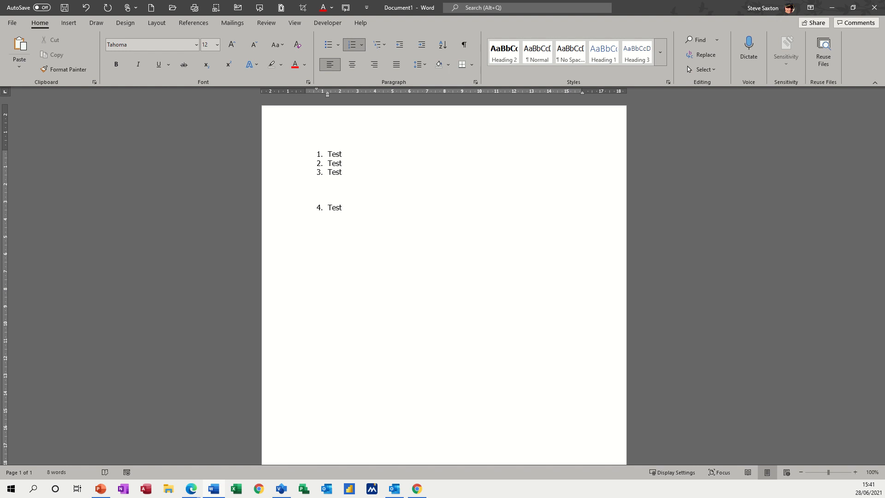
{"action": "left_click", "coordinate": [308, 216]}
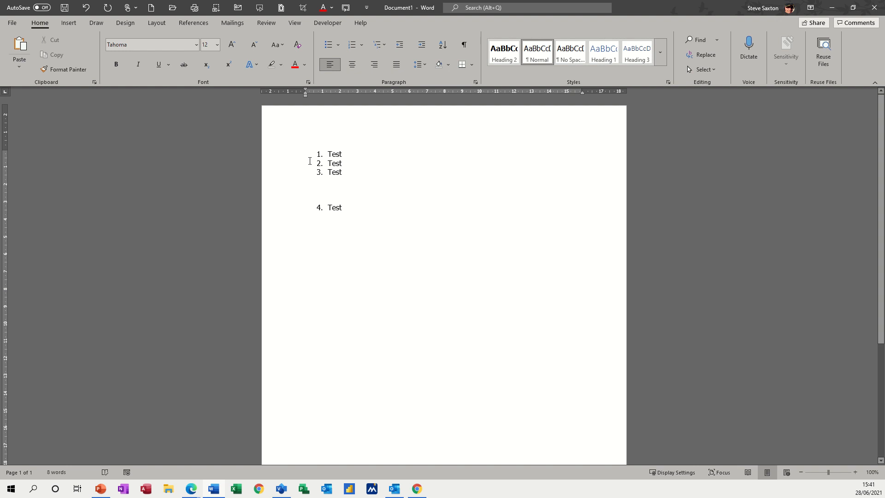
Step: Select and delete all four Test items, leaving the page empty for a fresh list
{"action": "left_click_drag", "start_coordinate": [334, 154], "coordinate": [335, 207]}
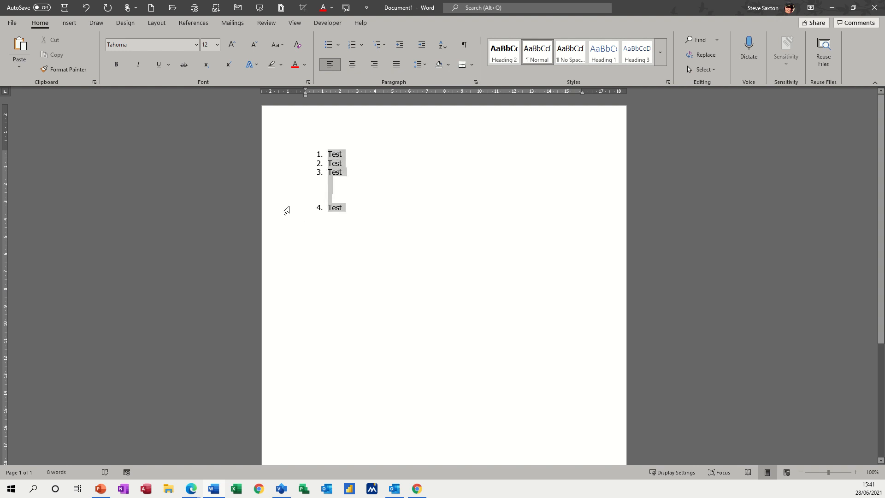
{"action": "key", "text": "Delete"}
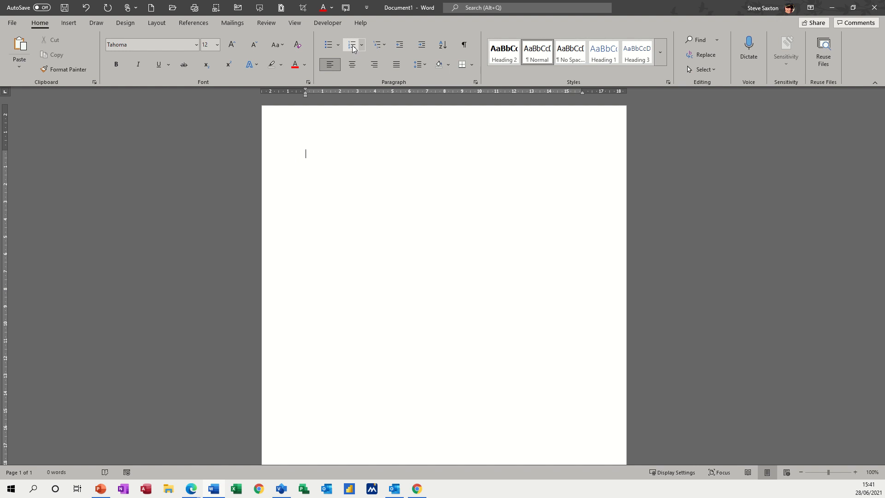
{"action": "left_click", "coordinate": [361, 44]}
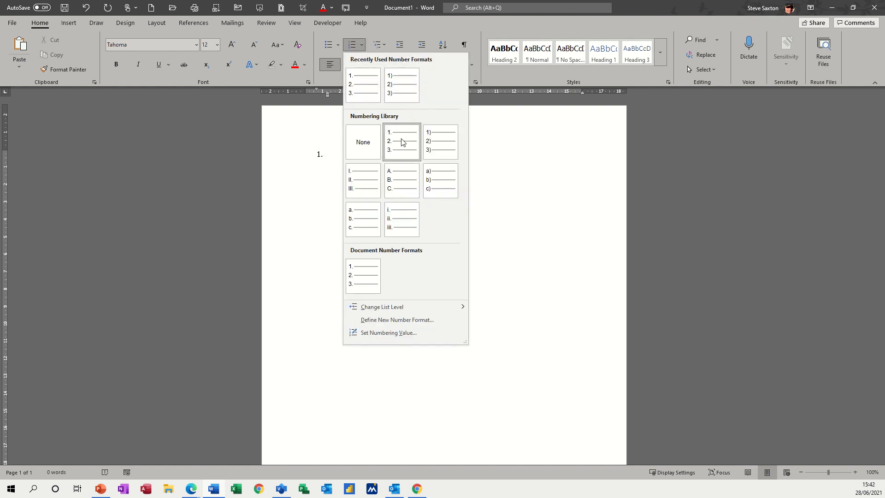
Step: Number item 1. Test and nest Test sub-items a. and b. beneath it
{"action": "left_click", "coordinate": [401, 141]}
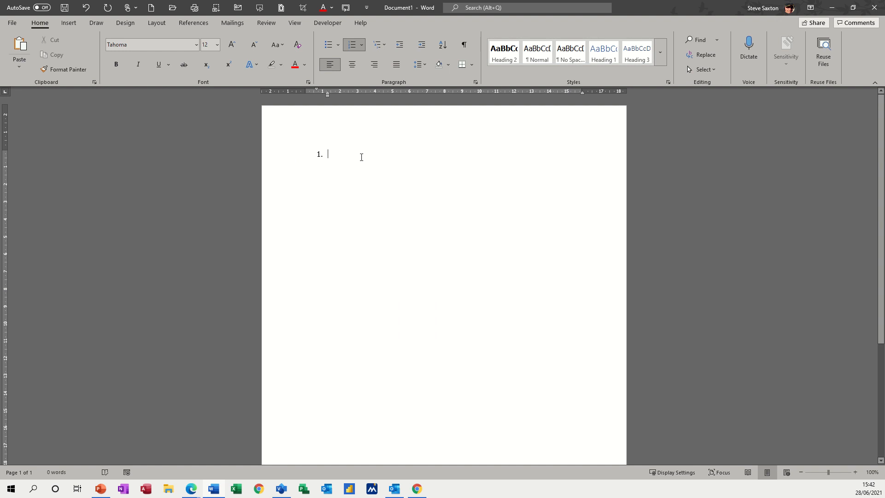
{"action": "type", "text": "Test"}
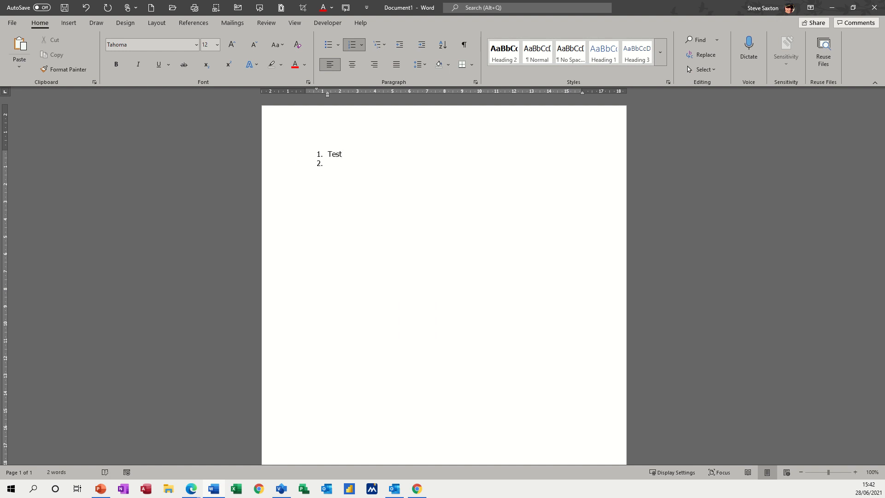
{"action": "type", "text": "Tes"}
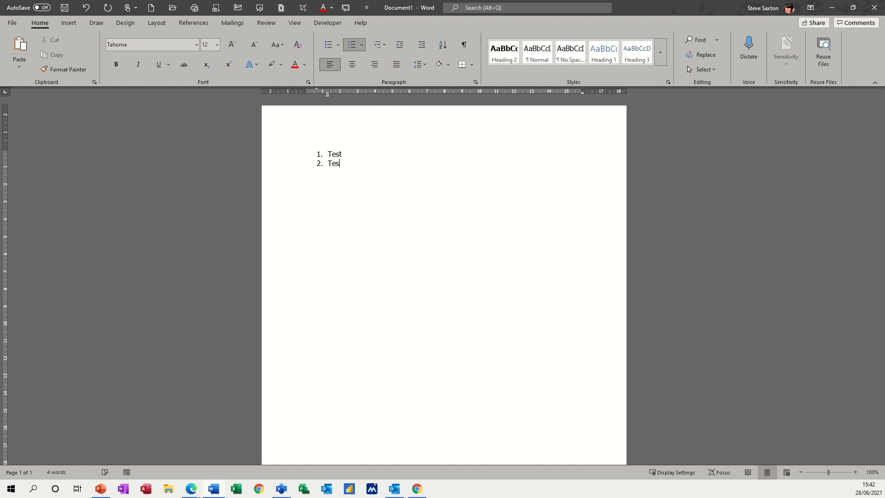
{"action": "type", "text": "t"}
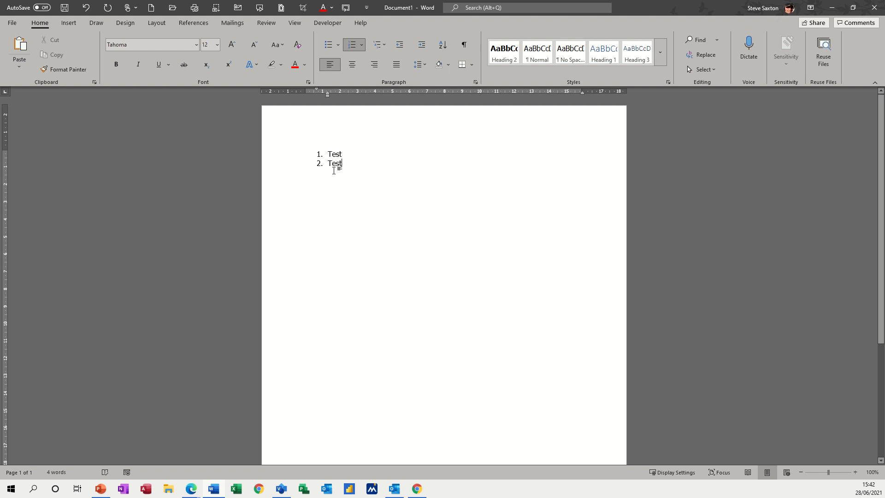
{"action": "mouse_move", "coordinate": [358, 167]}
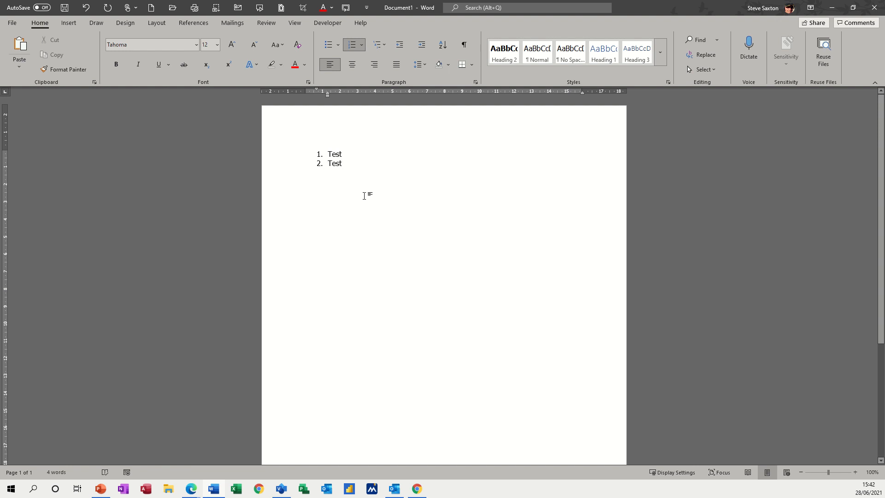
{"action": "key", "text": "Tab"}
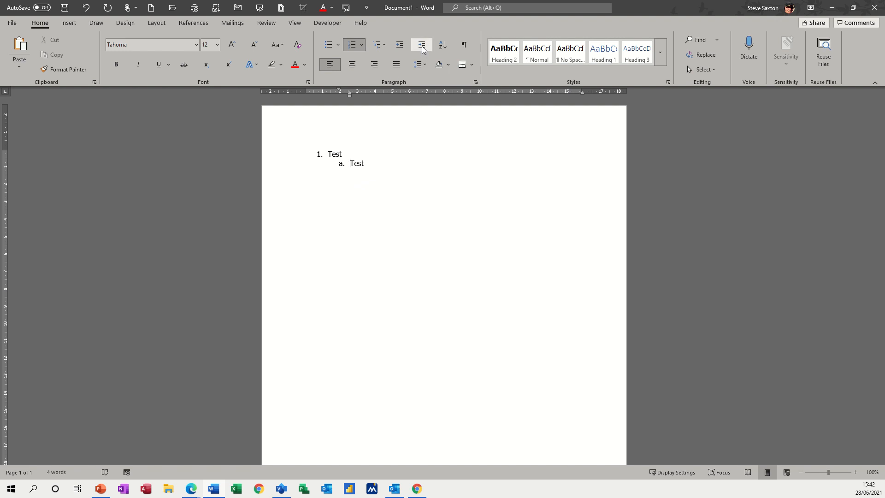
{"action": "left_click", "coordinate": [422, 44]}
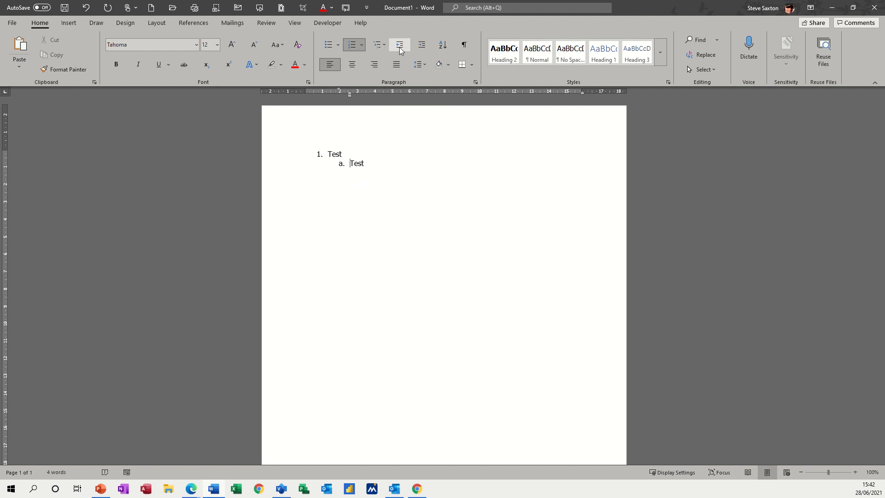
{"action": "mouse_move", "coordinate": [421, 44]}
{"action": "type", "text": "Test"}
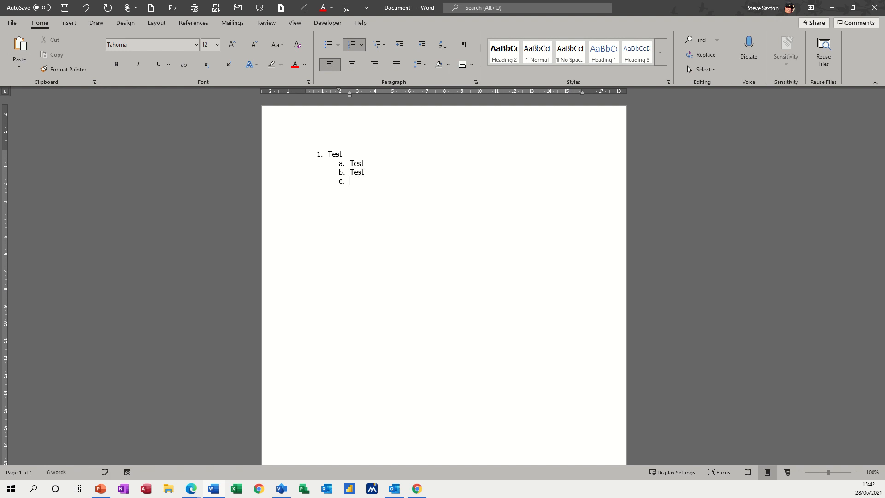
Step: Add lower-roman sub-items i. Test and ii. Test and start a deeper fourth-level item
{"action": "key", "text": "Tab"}
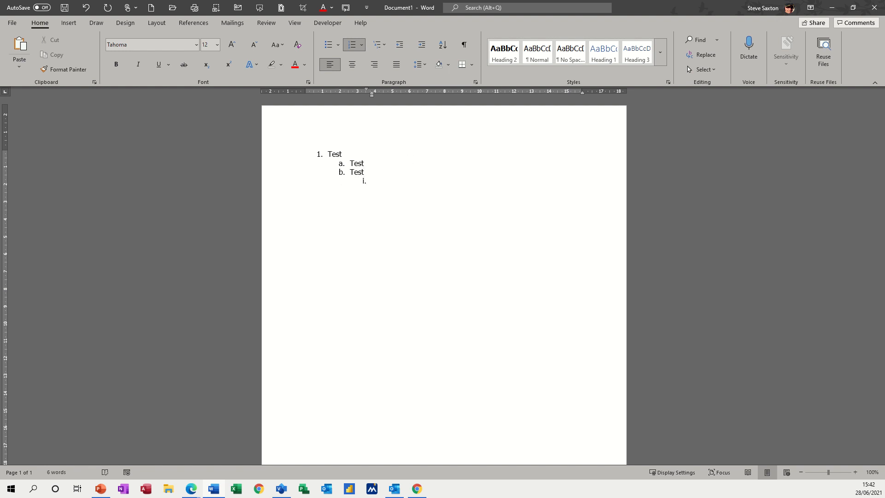
{"action": "type", "text": "Test"}
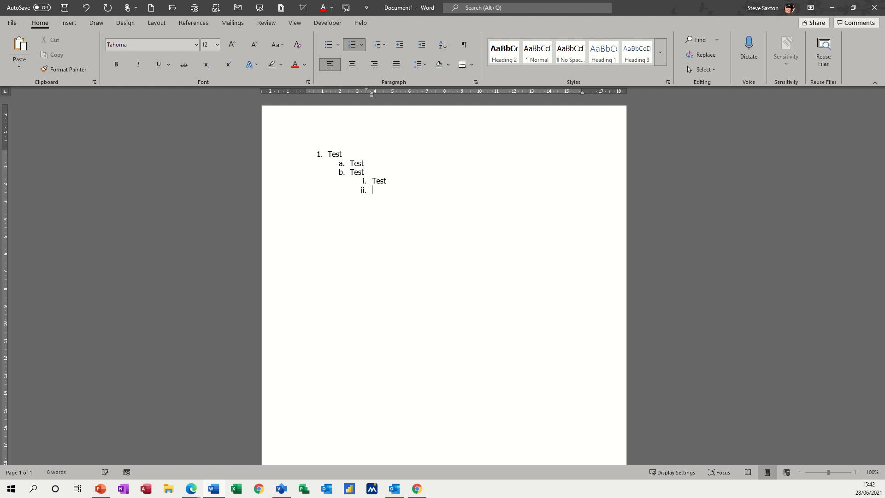
{"action": "type", "text": "Tes"}
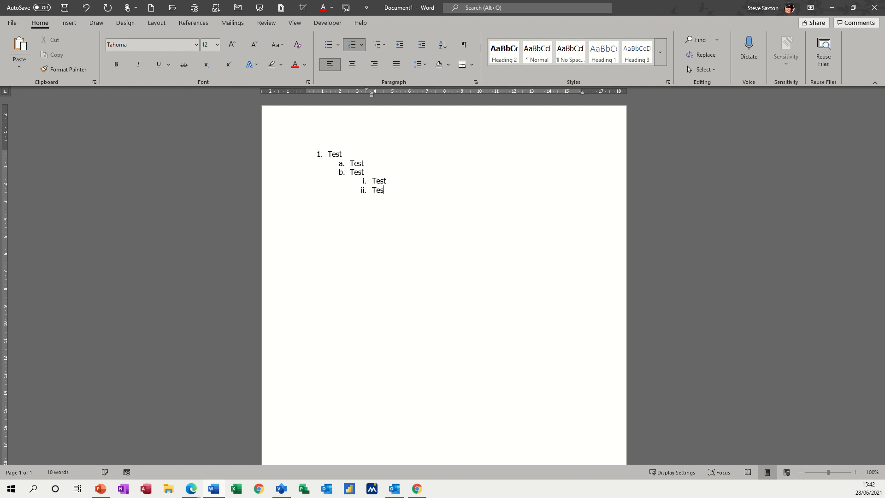
{"action": "type", "text": "t"}
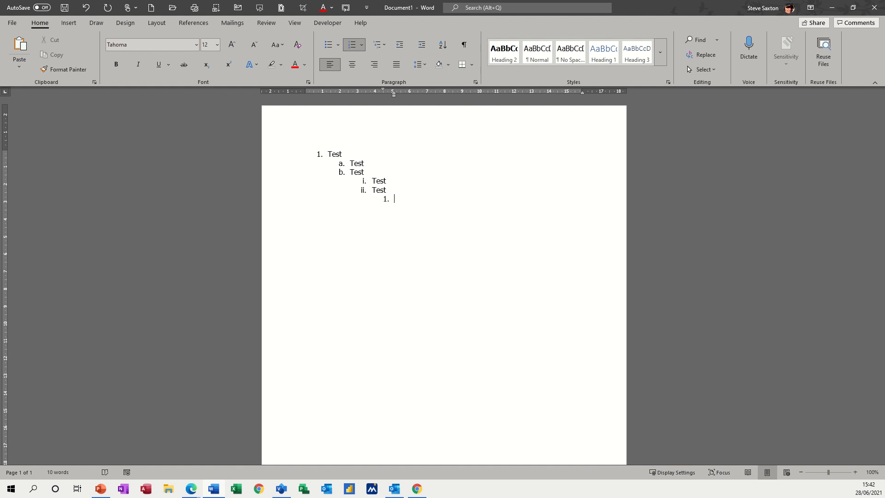
{"action": "left_click", "coordinate": [363, 45]}
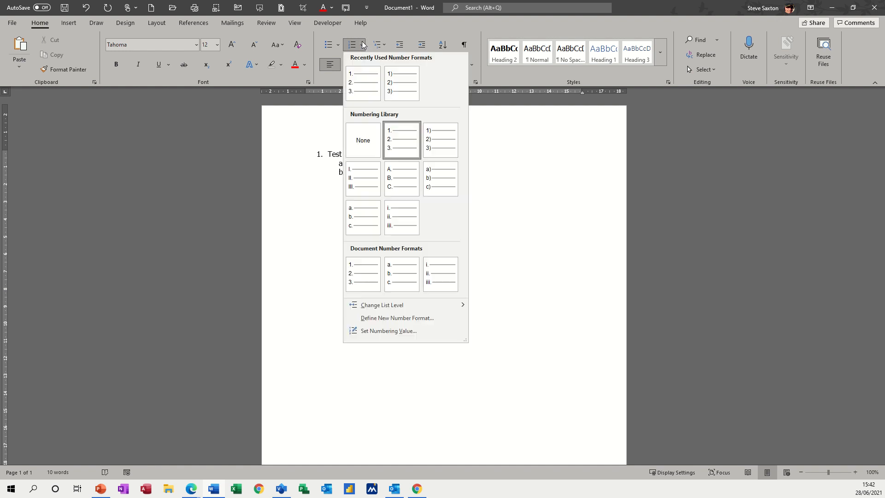
{"action": "mouse_move", "coordinate": [382, 305]}
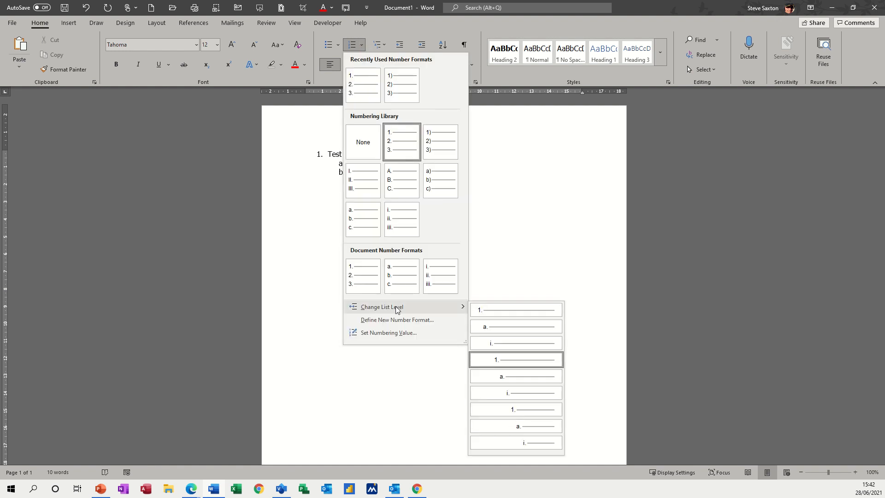
{"action": "mouse_move", "coordinate": [514, 393]}
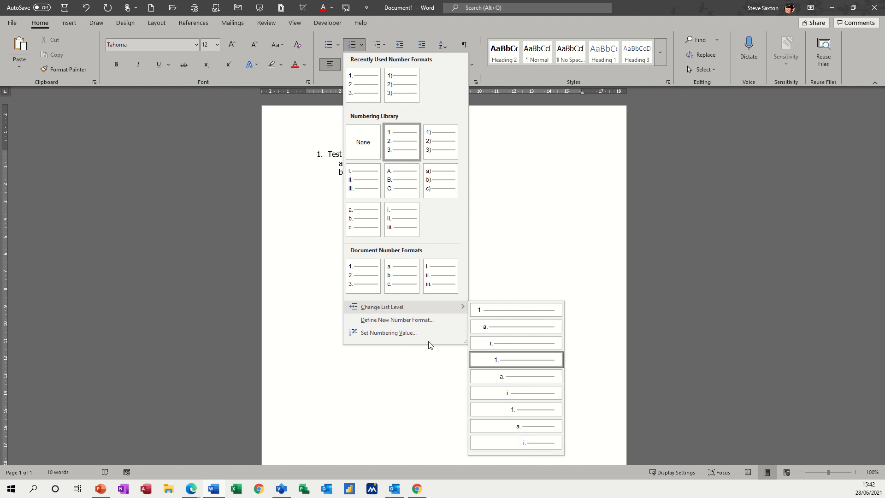
{"action": "left_click", "coordinate": [514, 360]}
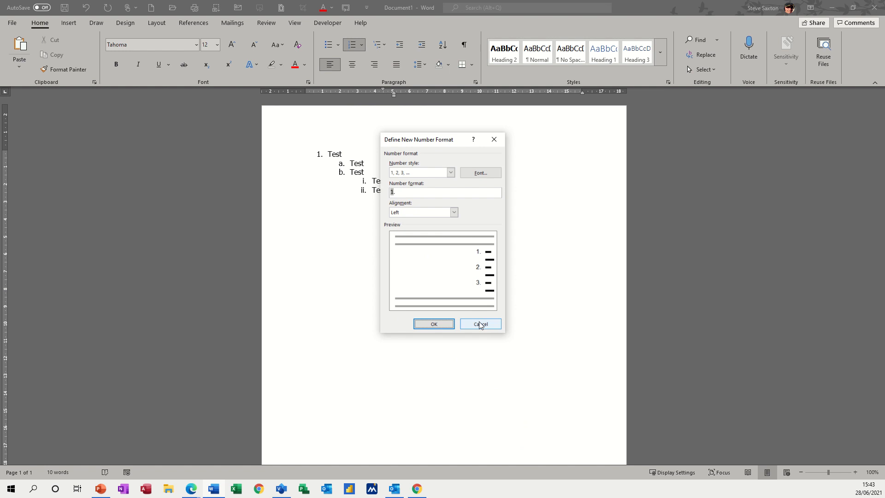
{"action": "left_click", "coordinate": [479, 324]}
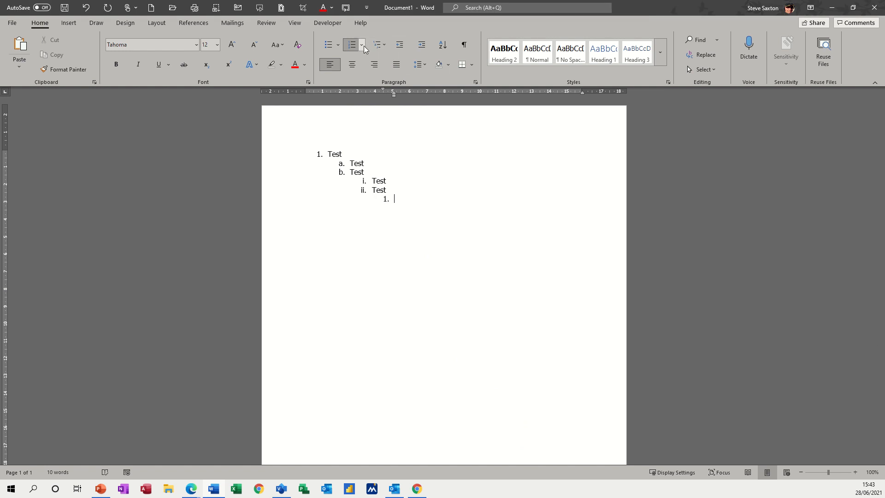
{"action": "left_click", "coordinate": [362, 45]}
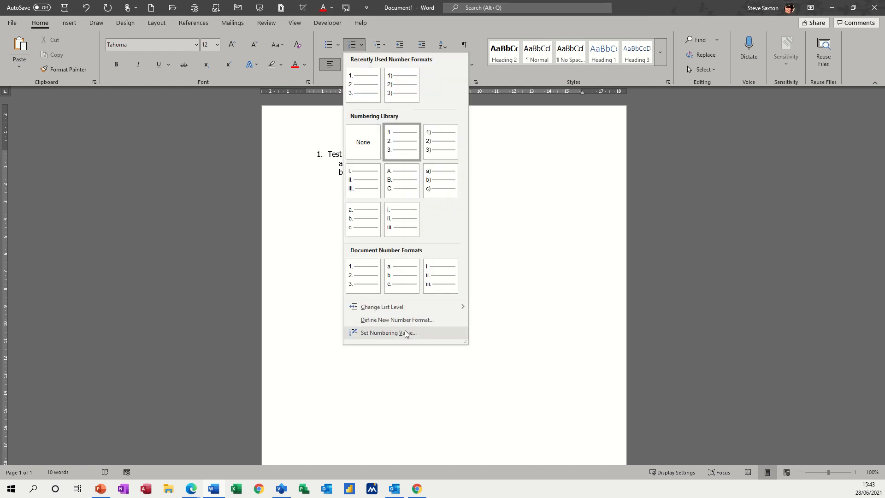
{"action": "left_click", "coordinate": [388, 332]}
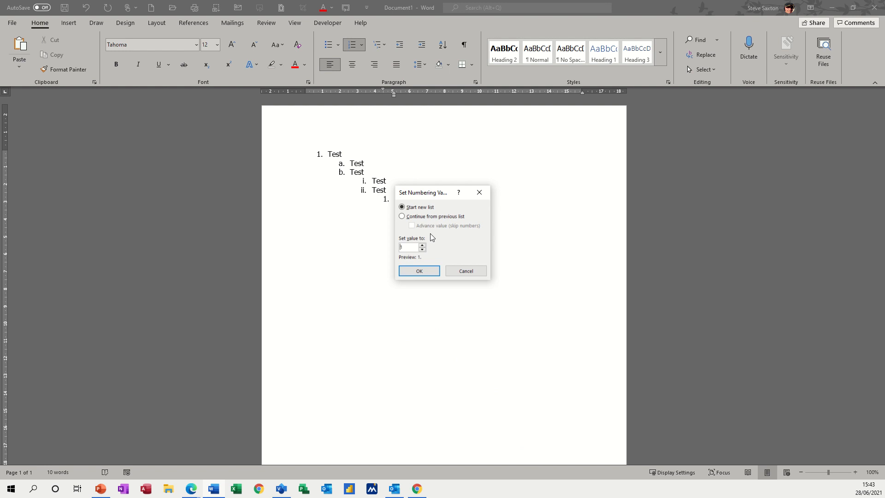
{"action": "left_click", "coordinate": [418, 271]}
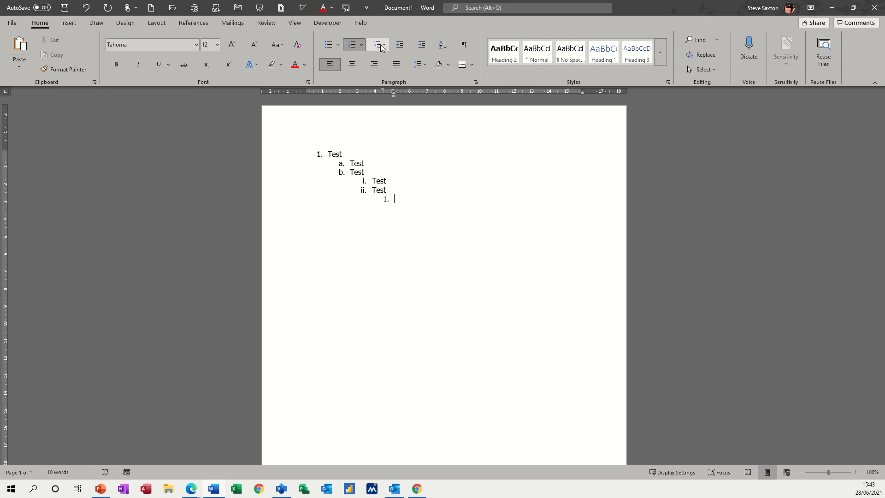
Step: Bring up Define New Multilevel List with level 1 selected and its number-style choices listed
{"action": "left_click", "coordinate": [376, 44]}
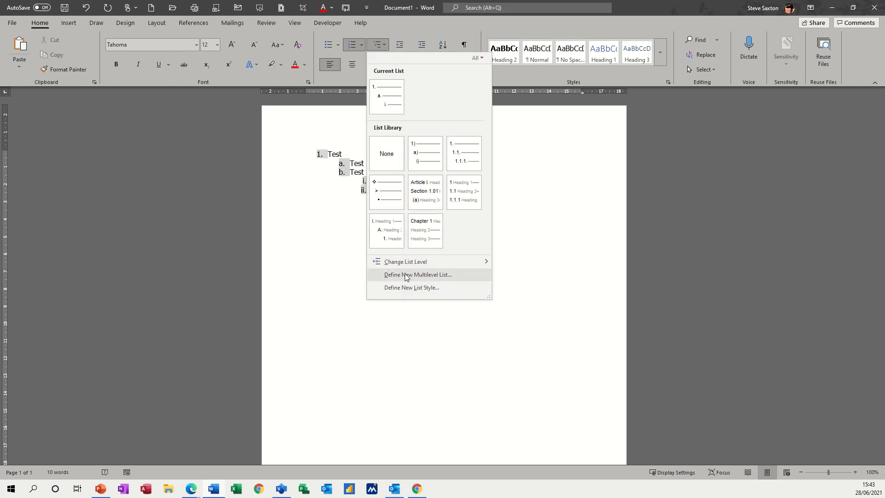
{"action": "left_click", "coordinate": [417, 275]}
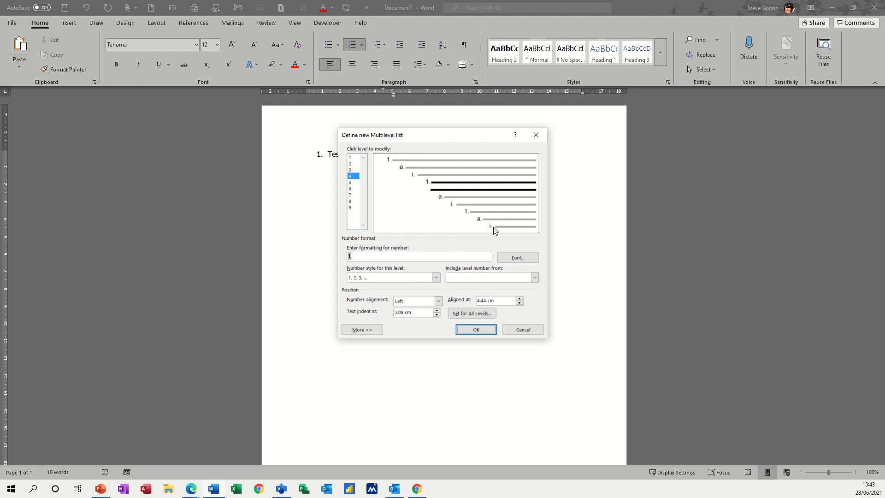
{"action": "mouse_move", "coordinate": [372, 268]}
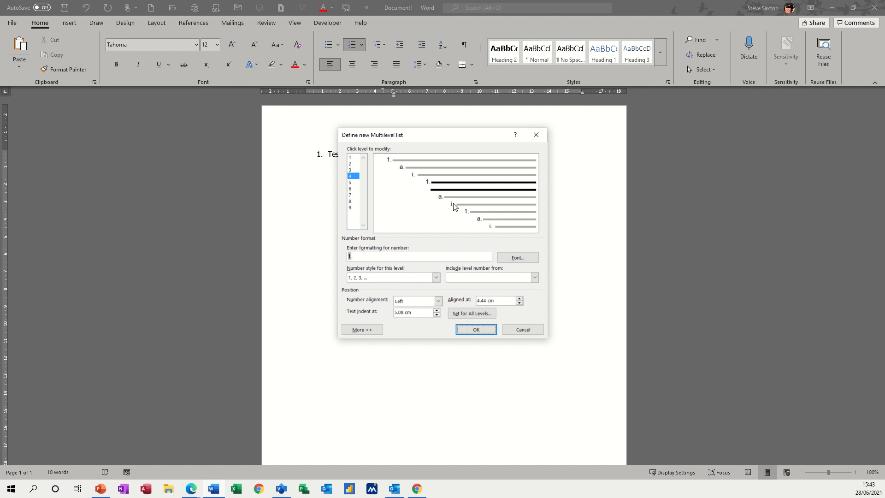
{"action": "left_click", "coordinate": [351, 157]}
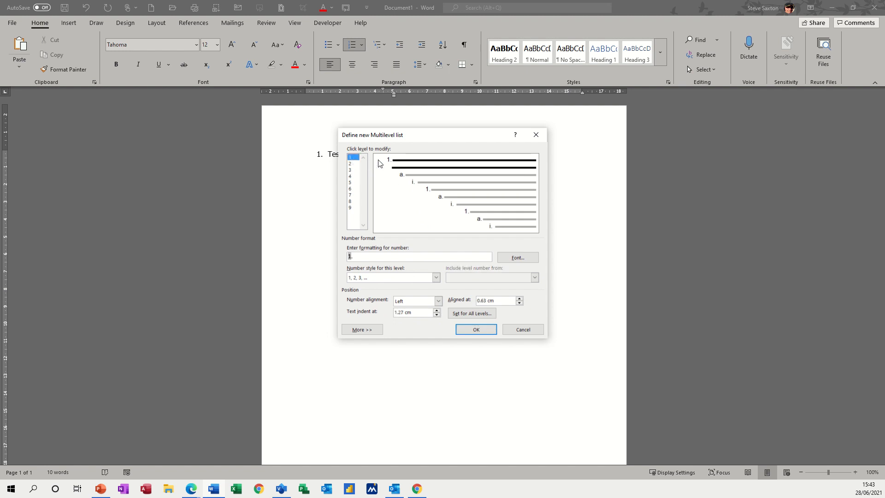
{"action": "mouse_move", "coordinate": [384, 163]}
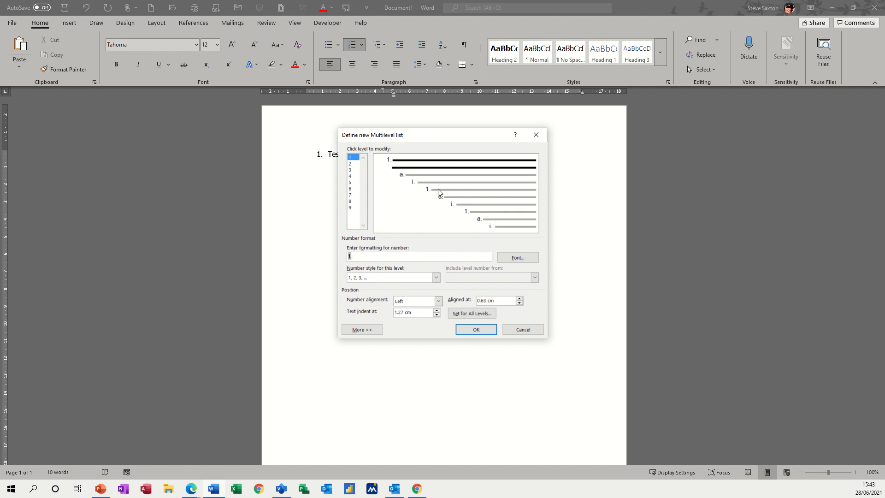
{"action": "mouse_move", "coordinate": [517, 258]}
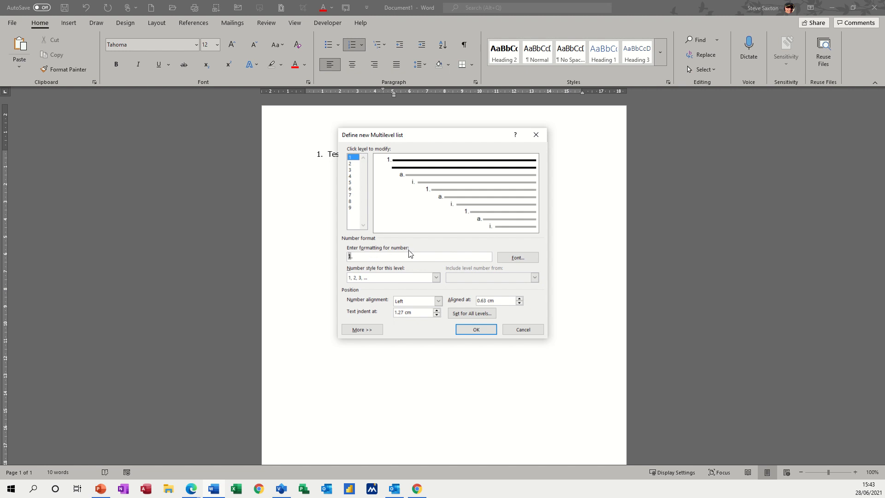
{"action": "left_click", "coordinate": [436, 277]}
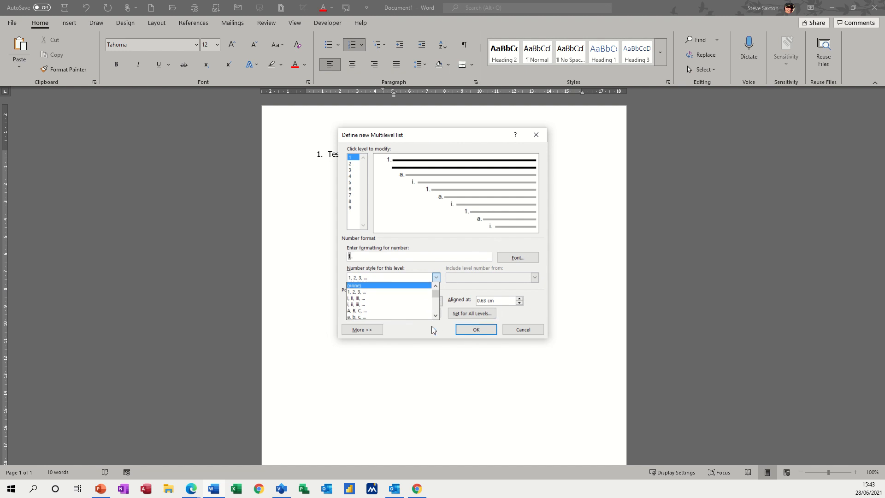
Step: Dismiss the dialog and extend the outline with iii. Test, c. Test and 2. Test, starting item 3
{"action": "left_click", "coordinate": [475, 329]}
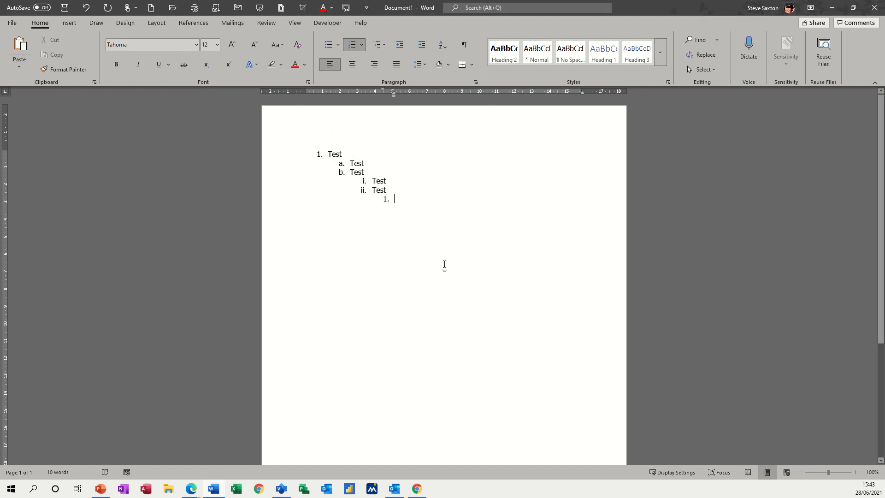
{"action": "type", "text": "te"}
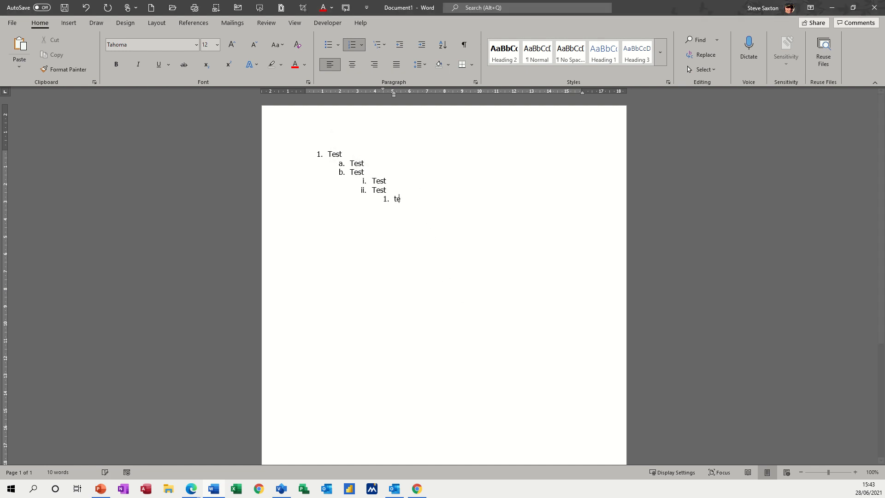
{"action": "key", "text": "enter"}
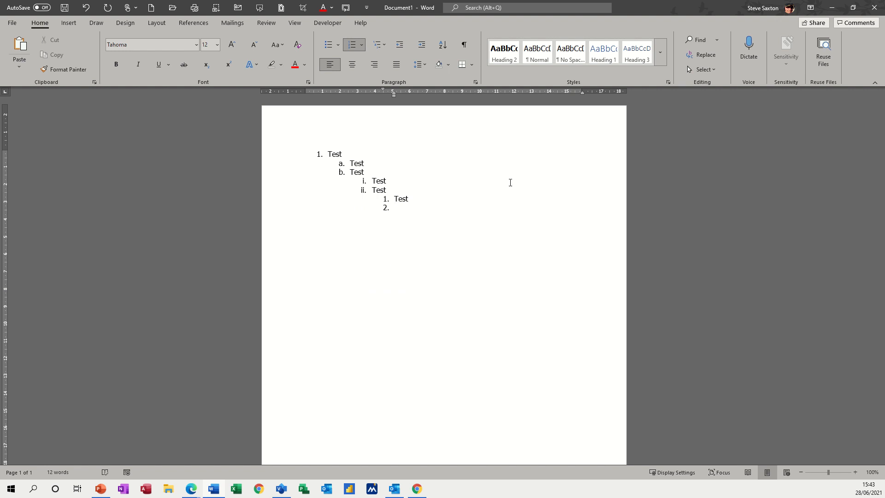
{"action": "type", "text": "te"}
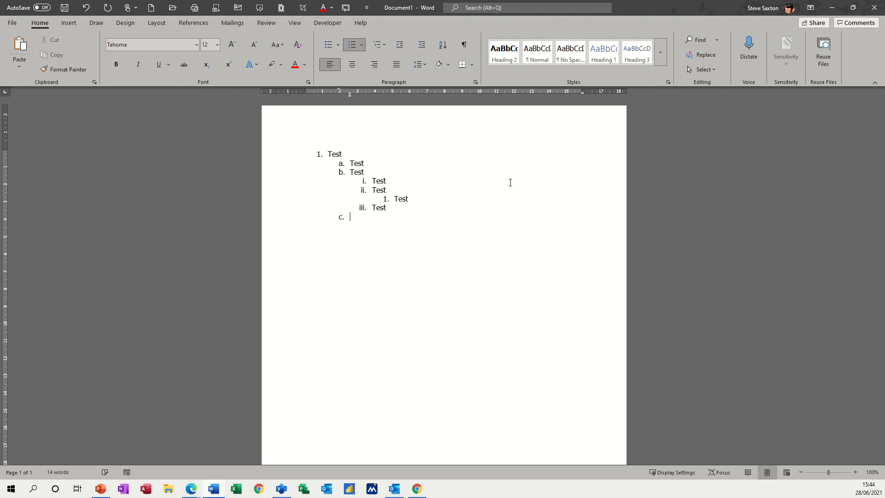
{"action": "type", "text": "Test"}
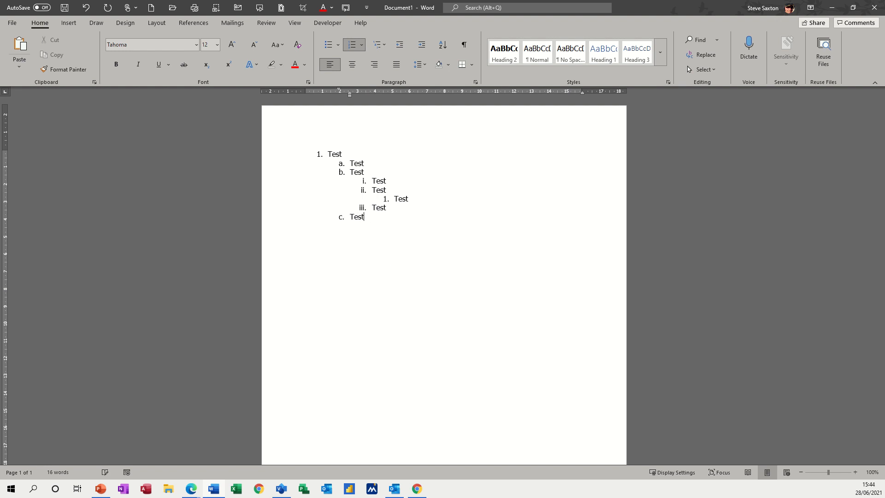
{"action": "key", "text": "enter"}
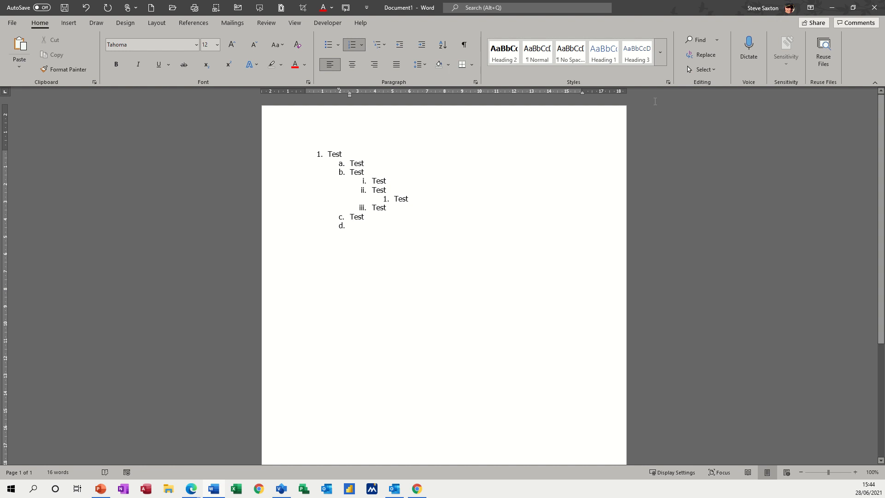
{"action": "mouse_move", "coordinate": [399, 44]}
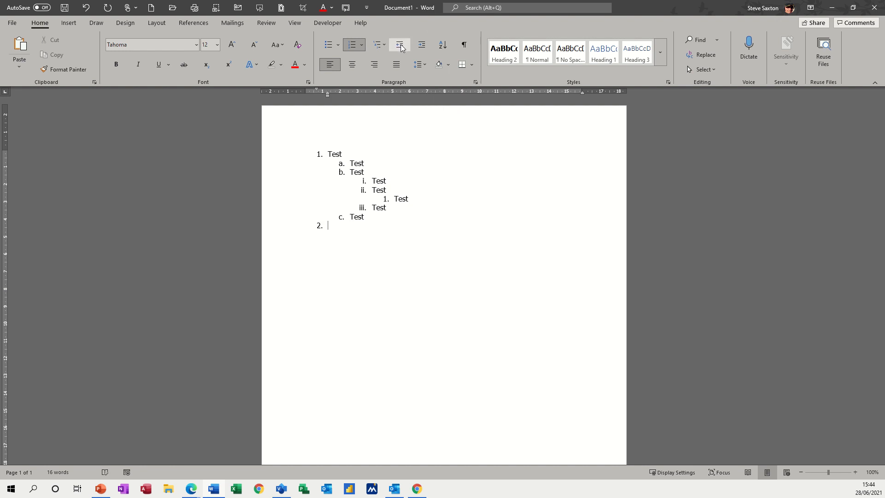
{"action": "type", "text": "Test"}
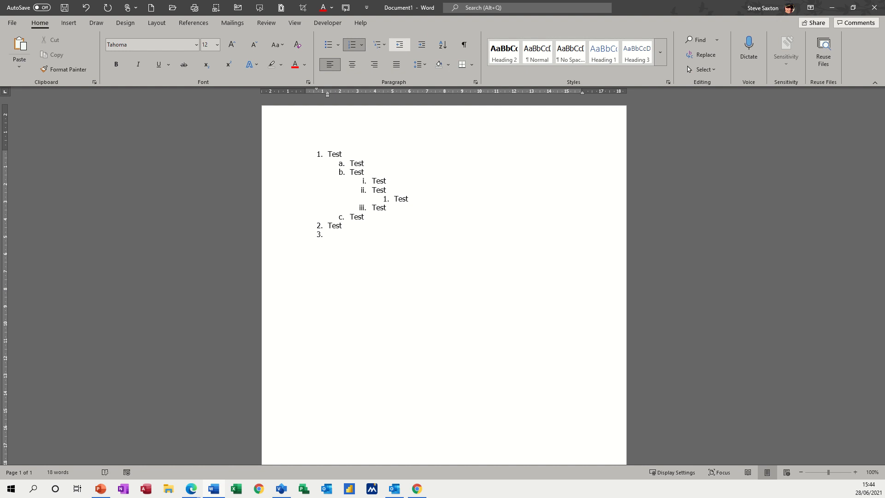
{"action": "type", "text": "test"}
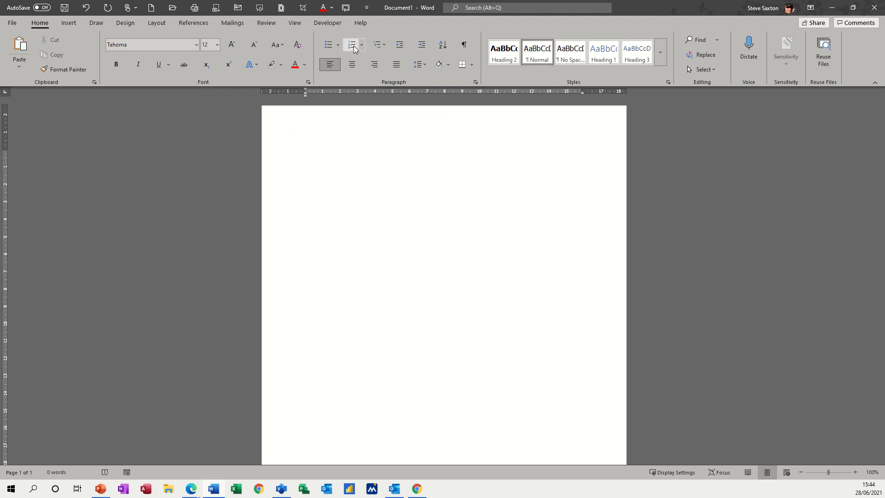
Step: Start a numbered list at the left margin with 1. Test and a demoted sub-item a
{"action": "left_click", "coordinate": [351, 44]}
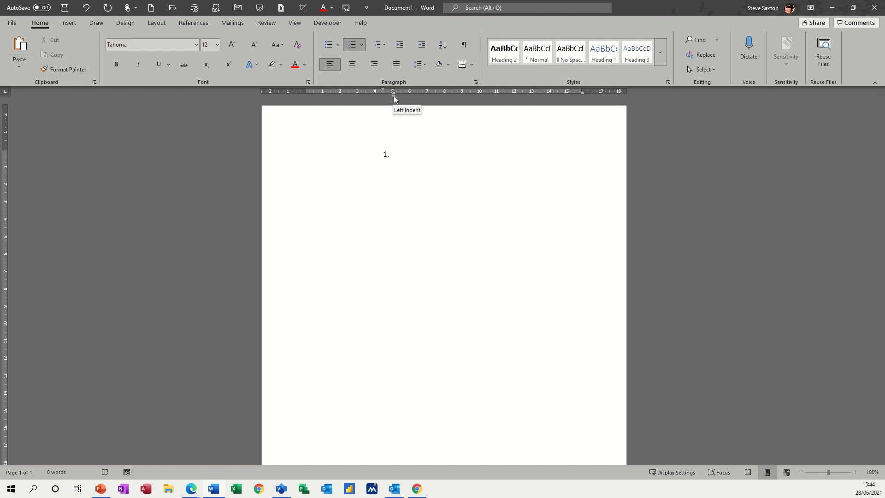
{"action": "left_click_drag", "start_coordinate": [394, 95], "coordinate": [319, 95]}
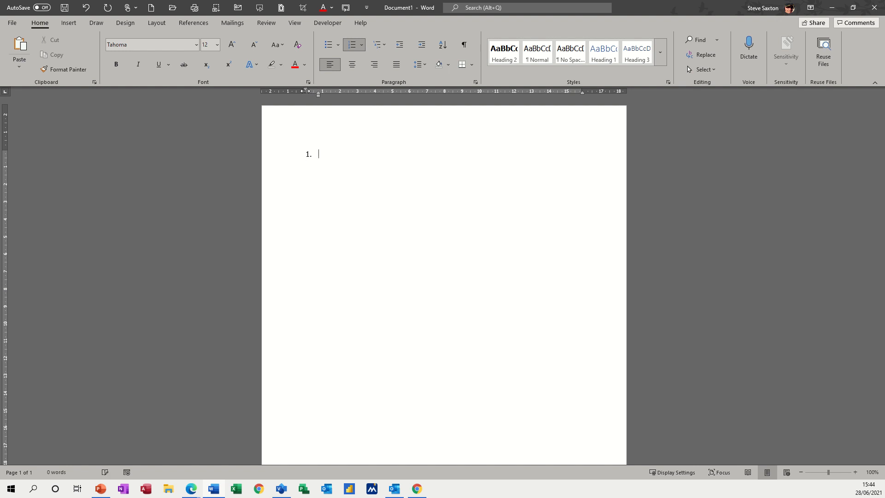
{"action": "mouse_move", "coordinate": [353, 154]}
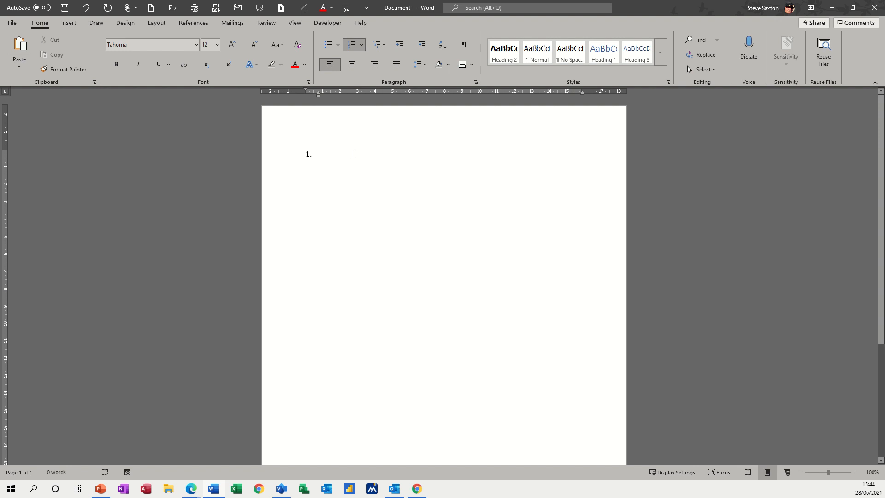
{"action": "type", "text": "Test"}
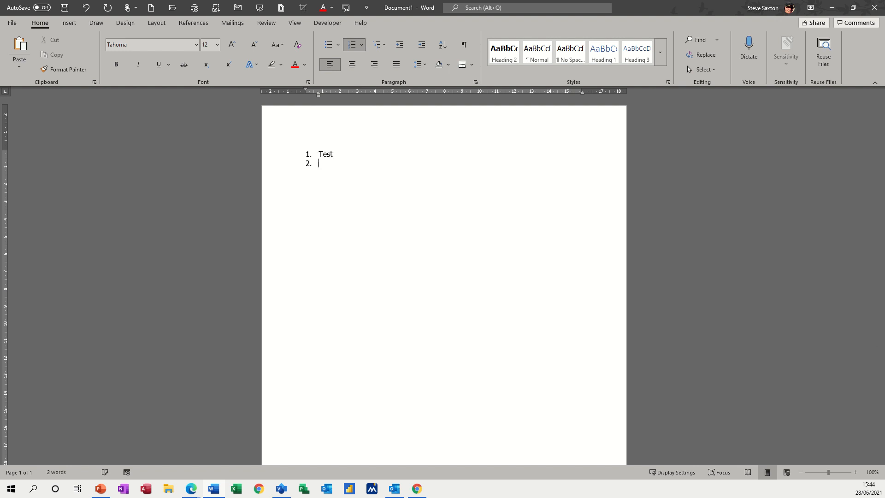
{"action": "key", "text": "Tab"}
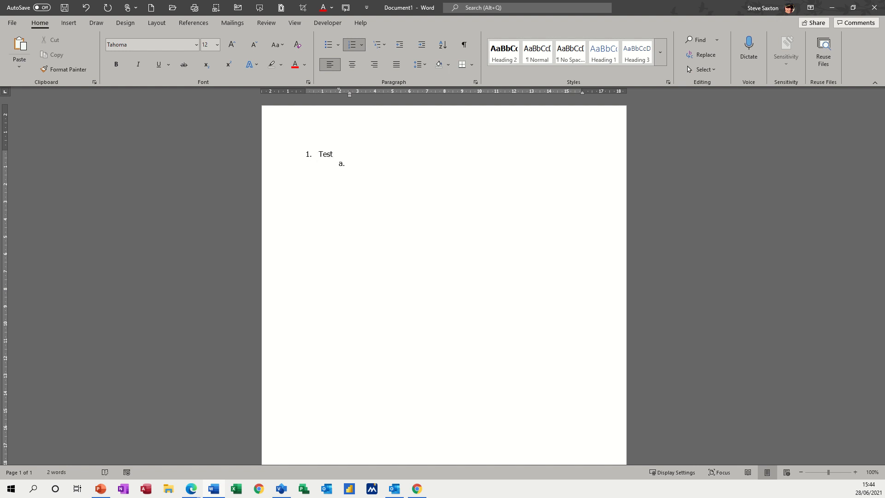
{"action": "mouse_move", "coordinate": [361, 124]}
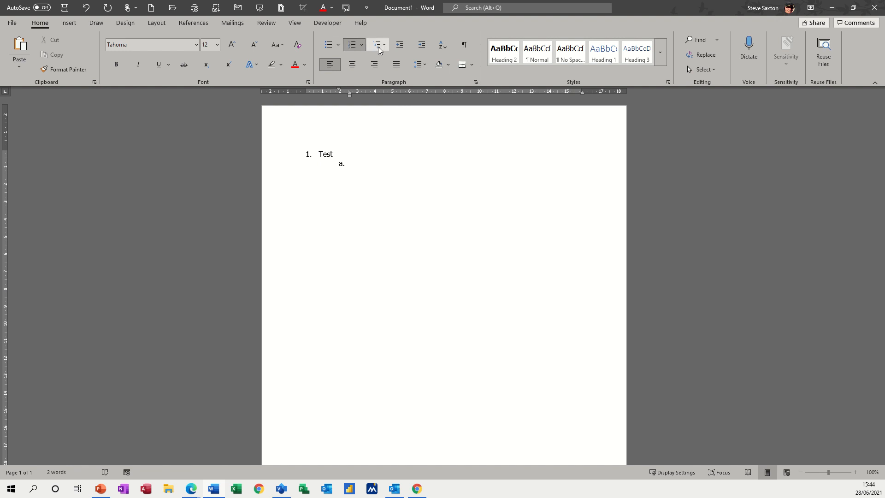
Step: Fill sub-items a. and b. with Test and add a roman-numeral i. Test beneath them
{"action": "type", "text": "tes"}
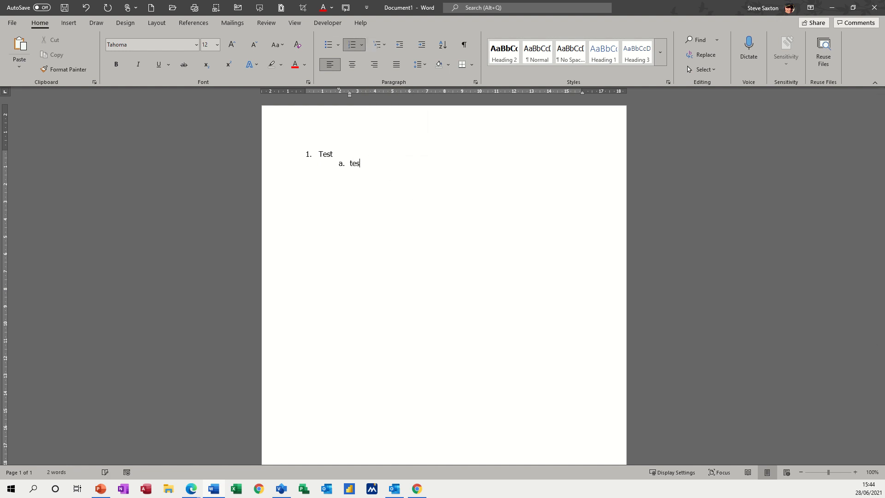
{"action": "type", "text": "t"}
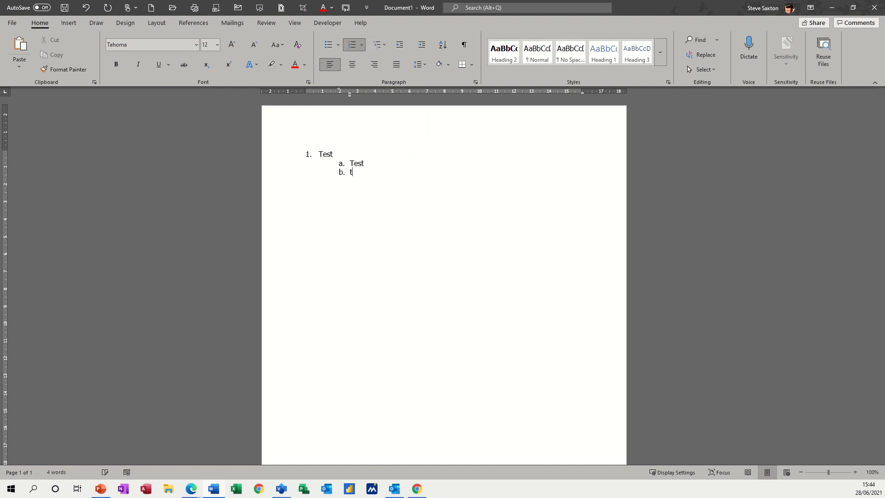
{"action": "type", "text": "est"}
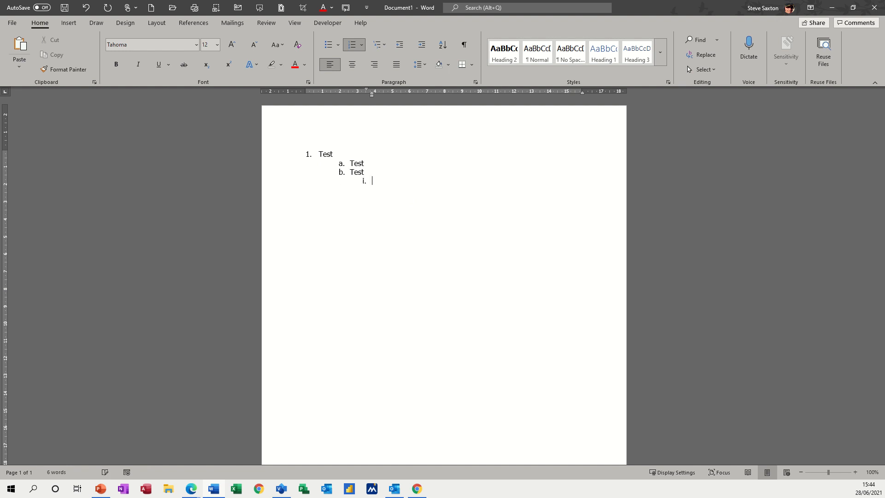
{"action": "type", "text": "test"}
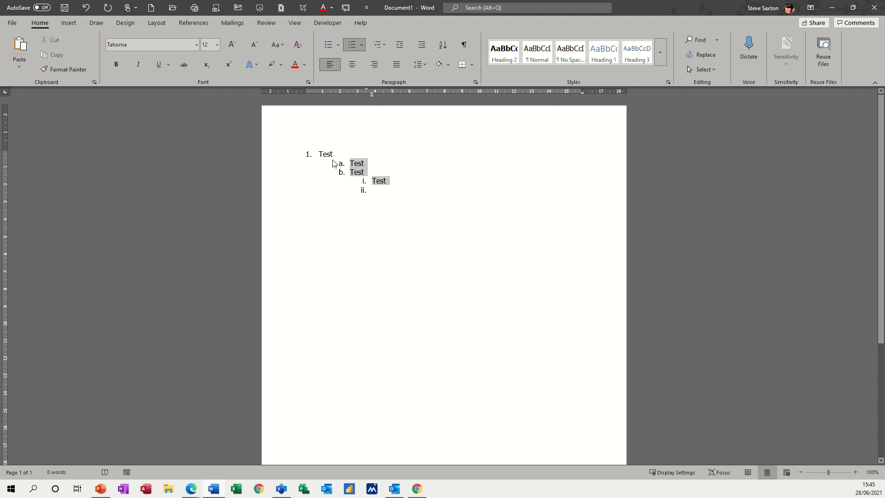
{"action": "key", "text": "delete"}
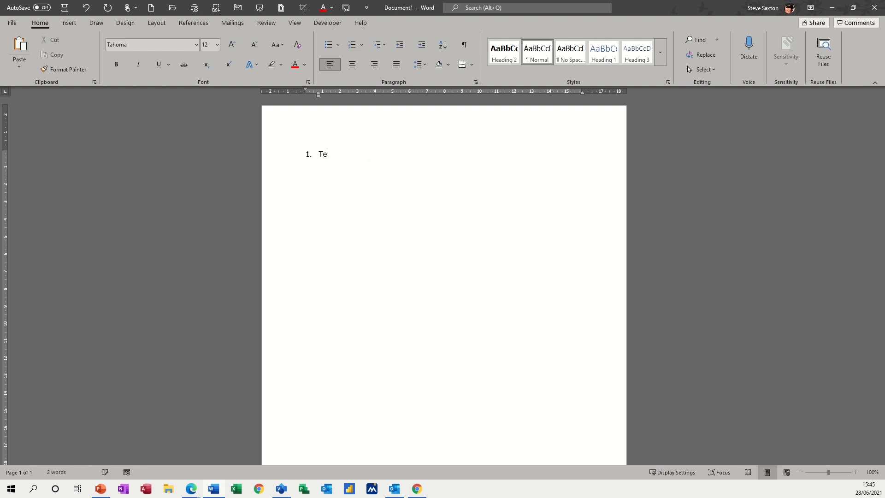
{"action": "key", "text": "ctrl+z"}
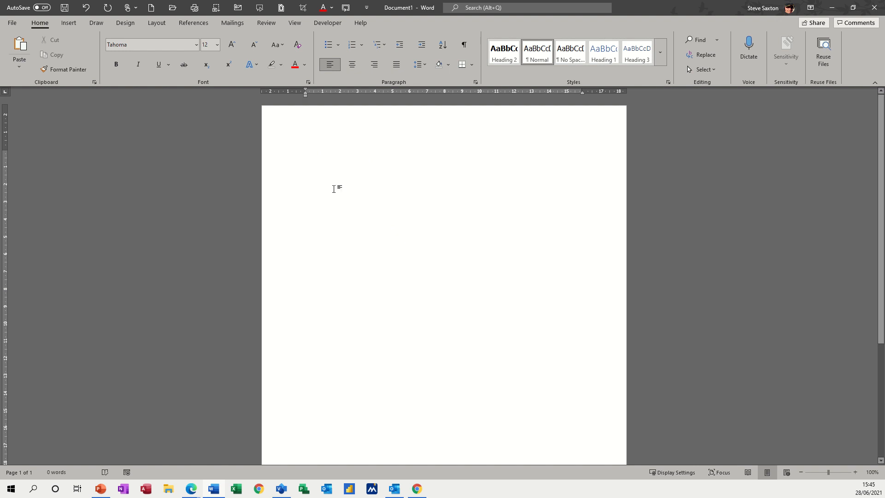
{"action": "type", "text": "intro"}
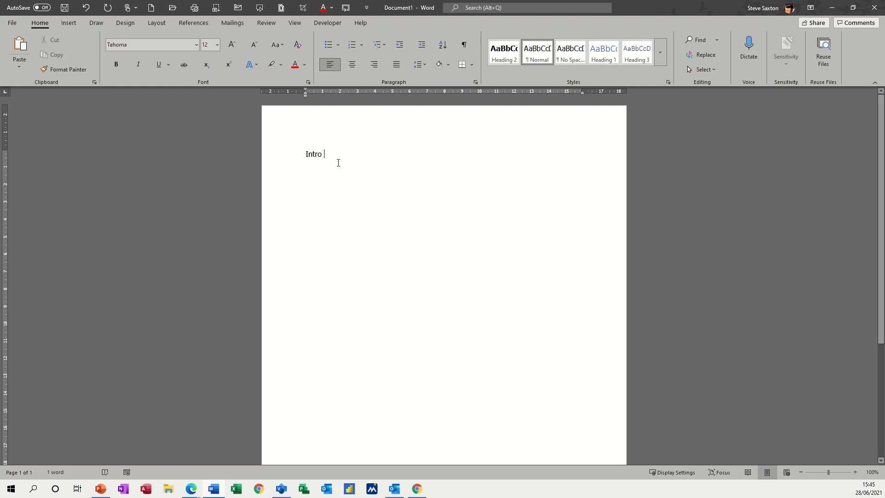
{"action": "type", "text": "https://www.itseasy.co.uk/"}
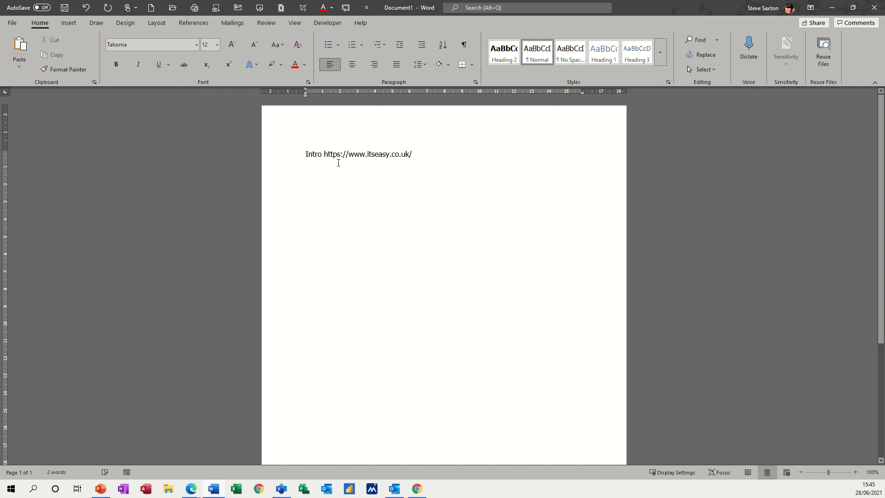
{"action": "key", "text": "enter"}
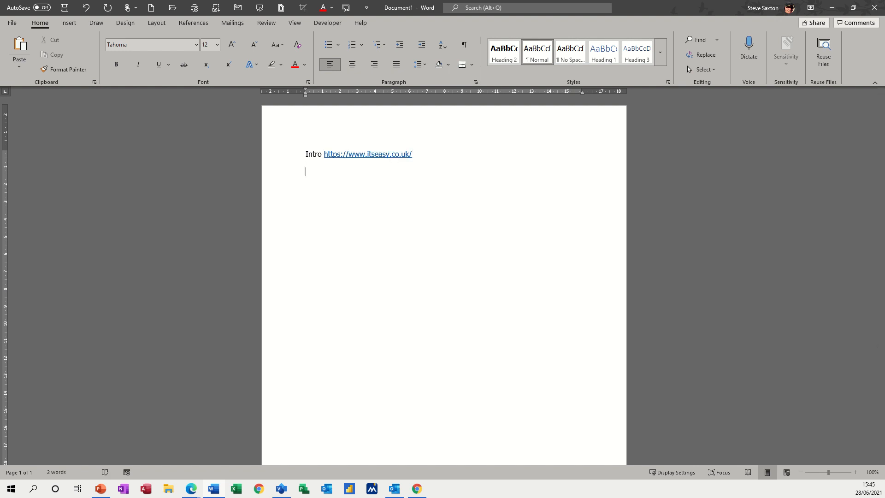
Step: Add two paragraphs of filler text below Intro and select all the text
{"action": "type", "text": "Edfikhdfberi vjhb ejhber jgber jkn jherjkgbejklbg berj gejlgb jeb ebg elj ber bee jhb"}
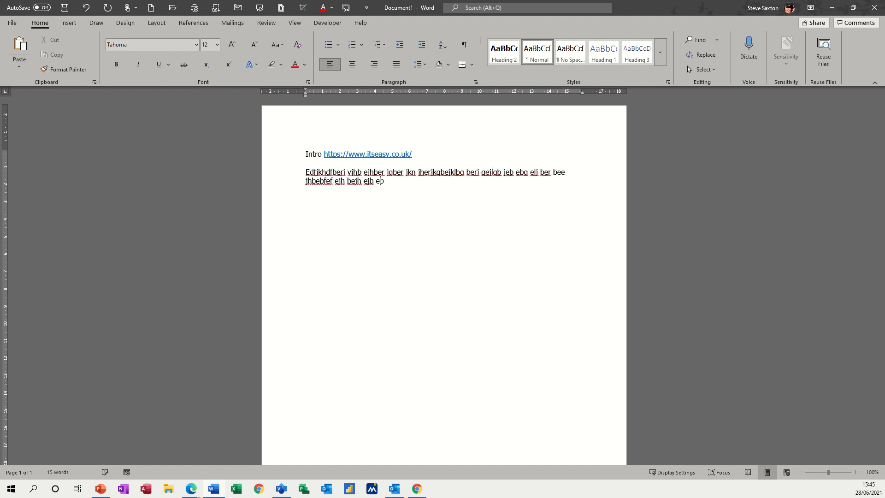
{"action": "type", "text": "eb"}
{"action": "type", "text": "E hbehbebelbgf jeb"}
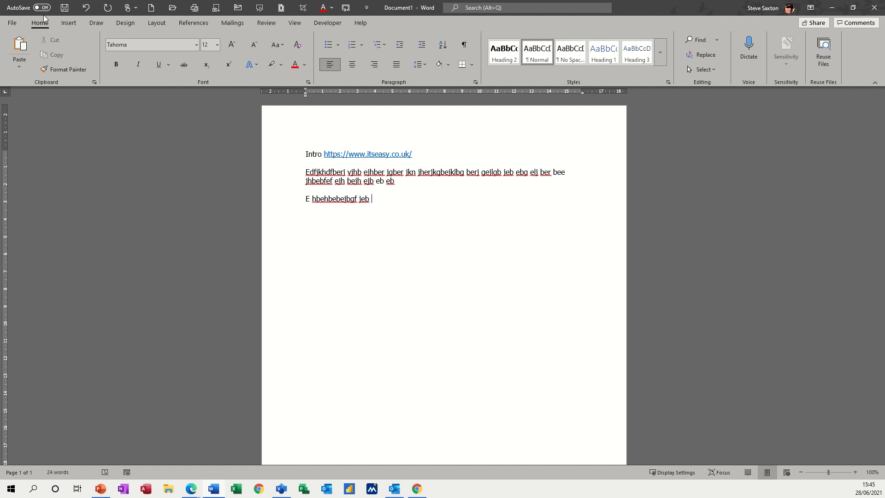
{"action": "left_click", "coordinate": [68, 22]}
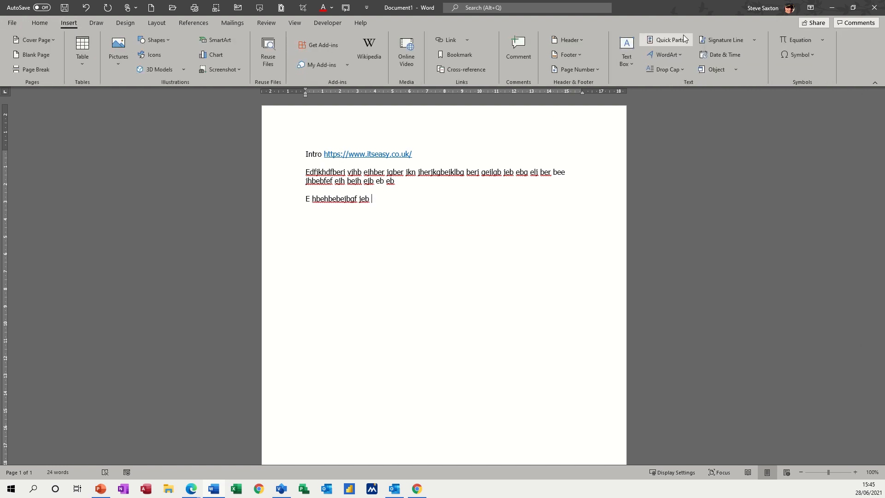
{"action": "left_click", "coordinate": [667, 39]}
{"action": "type", "text": " defkjnerfkrne kjbn gkjbnerg bner re gie rjber glber gjbre gjbrjg bre gre gkrbg kjbrgkj brkgbrtg"}
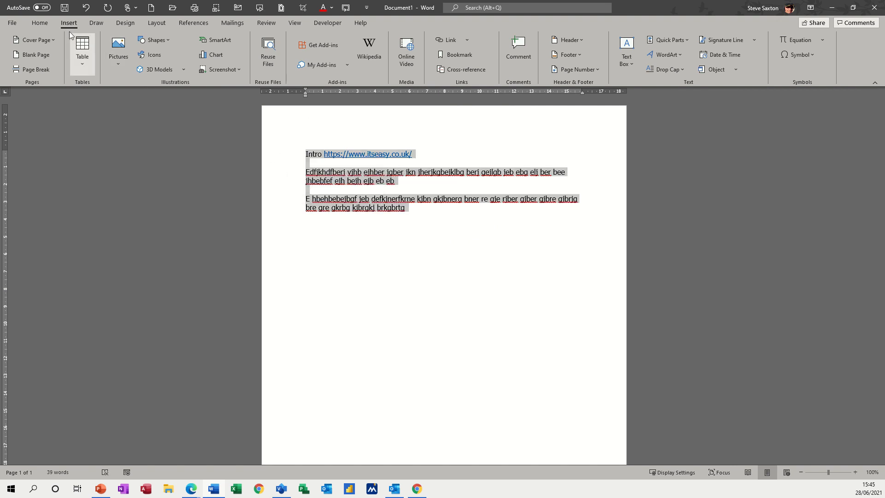
Step: Apply the 1) a) i) multilevel list so the three paragraphs number 1), 2), 3)
{"action": "left_click", "coordinate": [39, 22]}
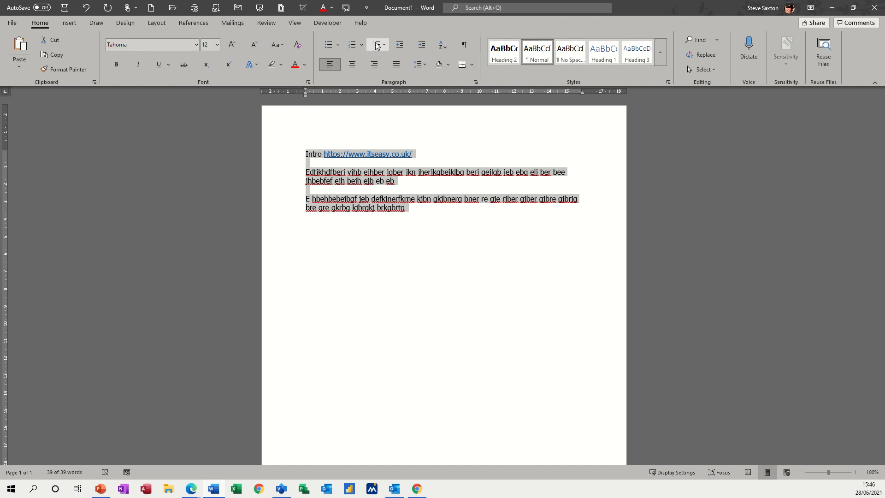
{"action": "left_click", "coordinate": [375, 44]}
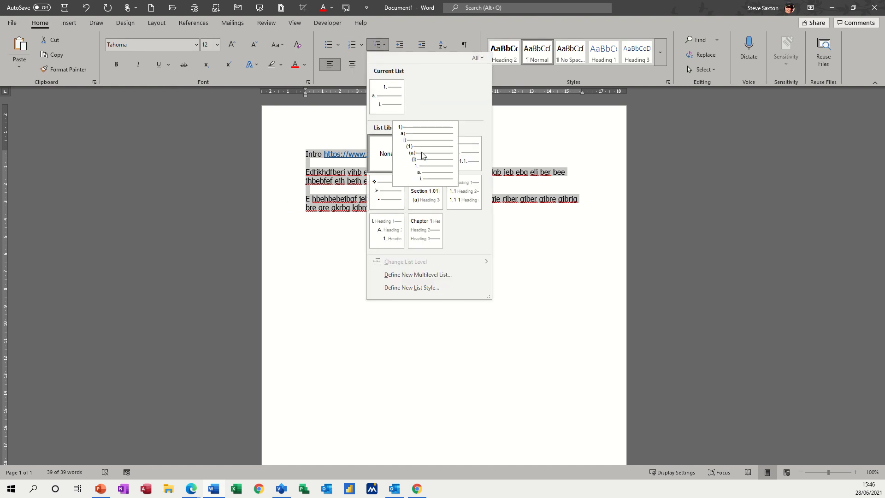
{"action": "left_click", "coordinate": [424, 128]}
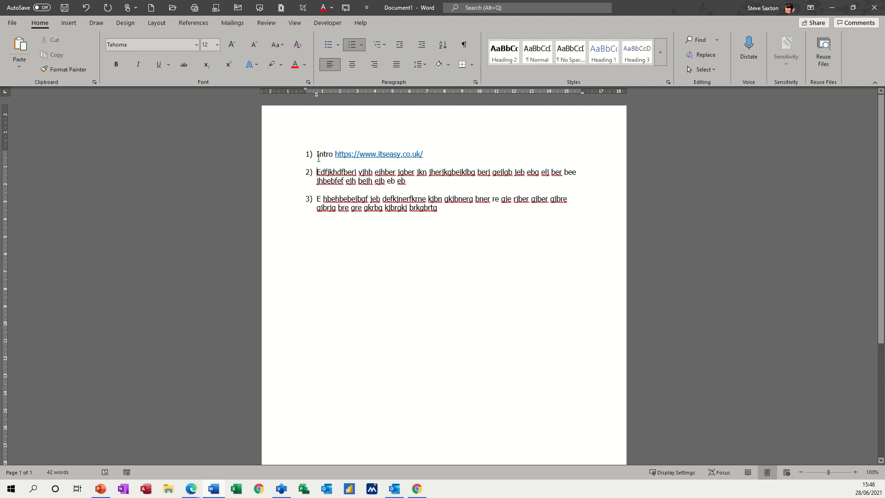
Step: Unnumber Intro and arrange the filler as item 1) with sub-items a), b), c), then item 2)
{"action": "left_click", "coordinate": [351, 44]}
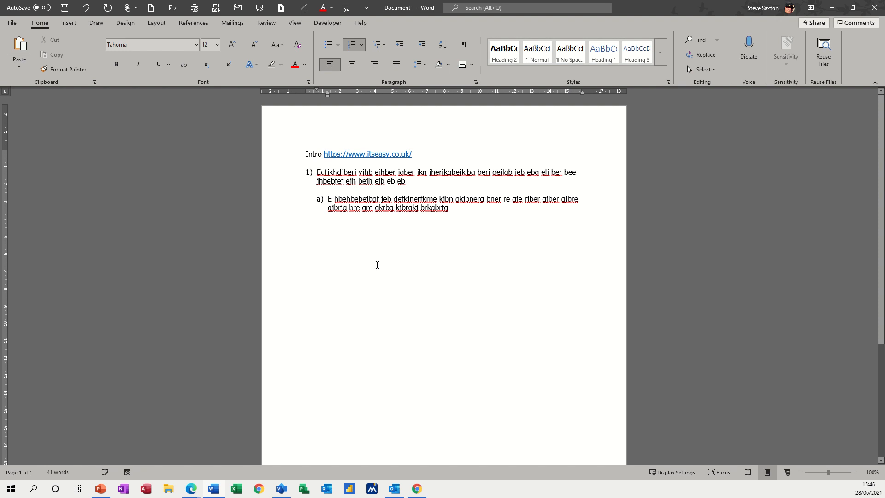
{"action": "key", "text": "enter"}
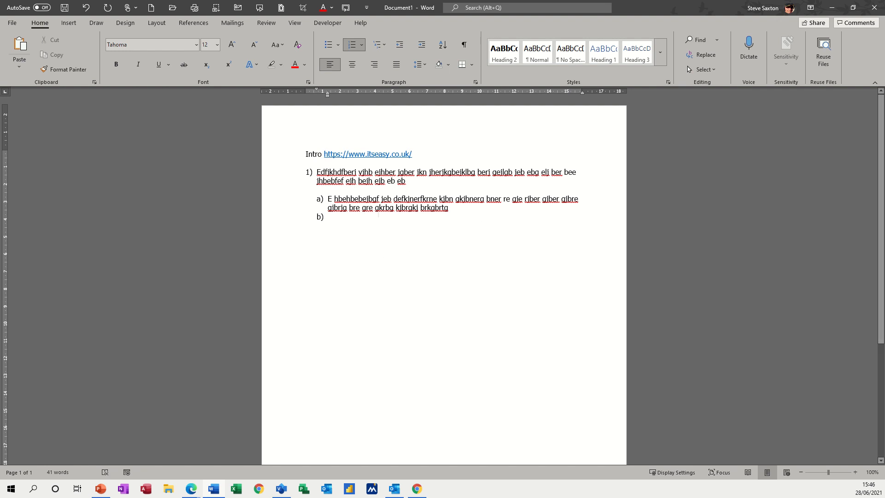
{"action": "type", "text": "dfgkjnegfbnerfkjbne mjber jbe rber bje bjeb eb bejrhb jertg"}
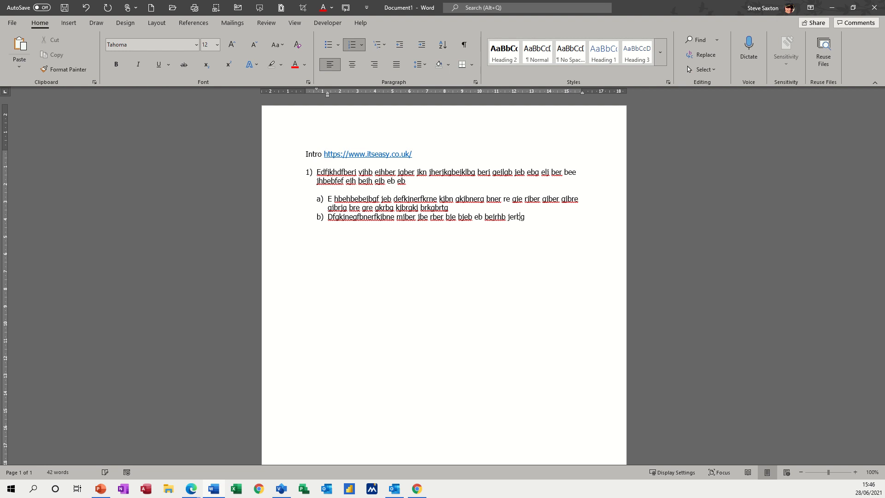
{"action": "type", "text": "jerbgjebg jbejbererbebeberke"}
{"action": "type", "text": "E rkbe rfkjebnrfkjbnek bekbe rkjebg kjberbekr bkebekgkejgkjeere egene kne ke"}
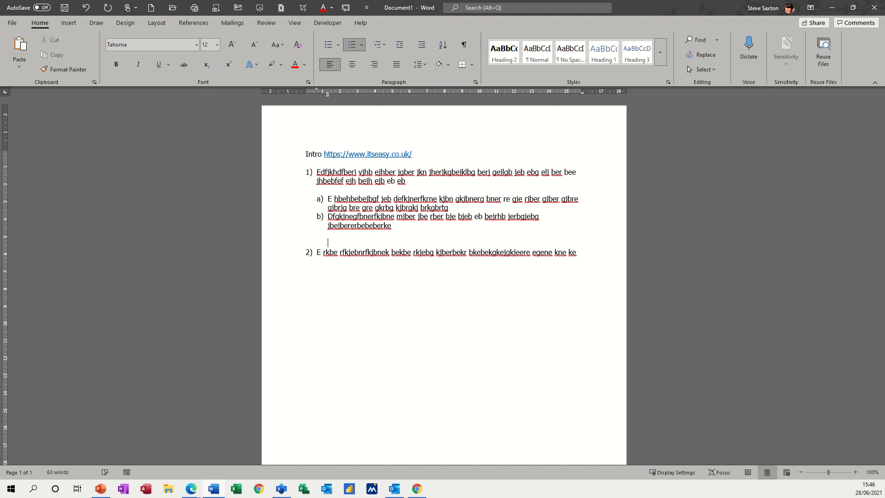
{"action": "key", "text": "enter"}
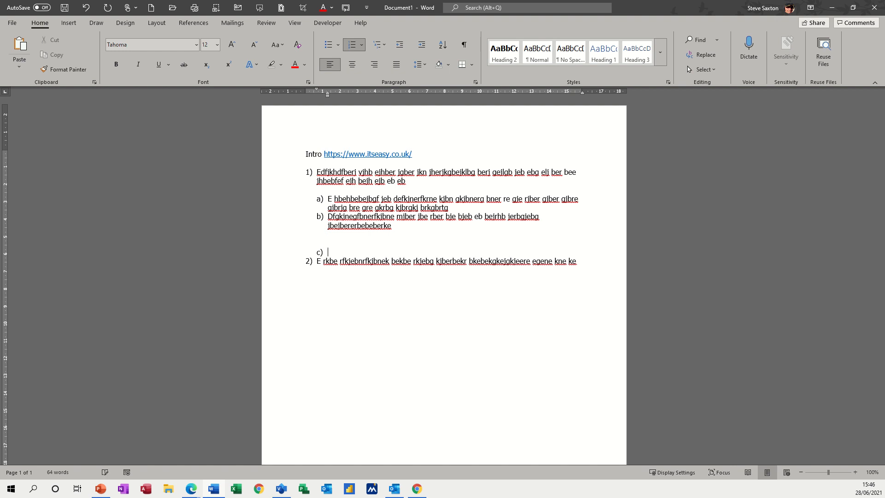
{"action": "type", "text": "fgefgfdr"}
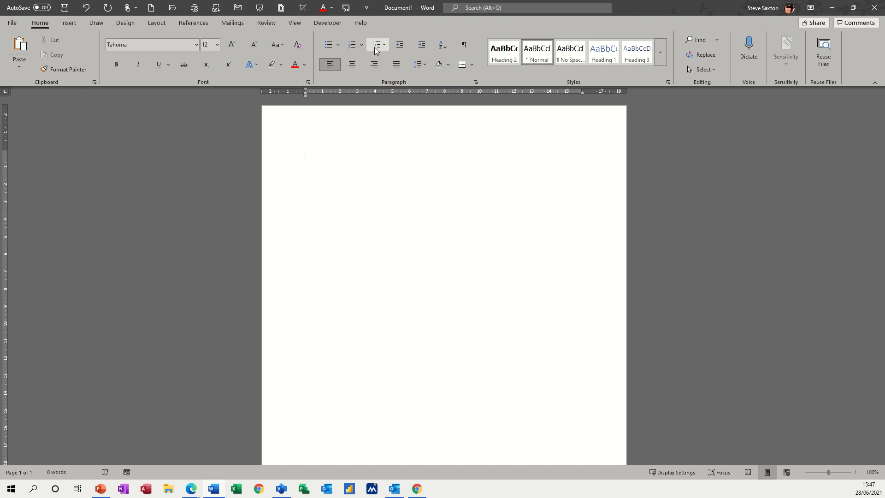
{"action": "mouse_move", "coordinate": [351, 44]}
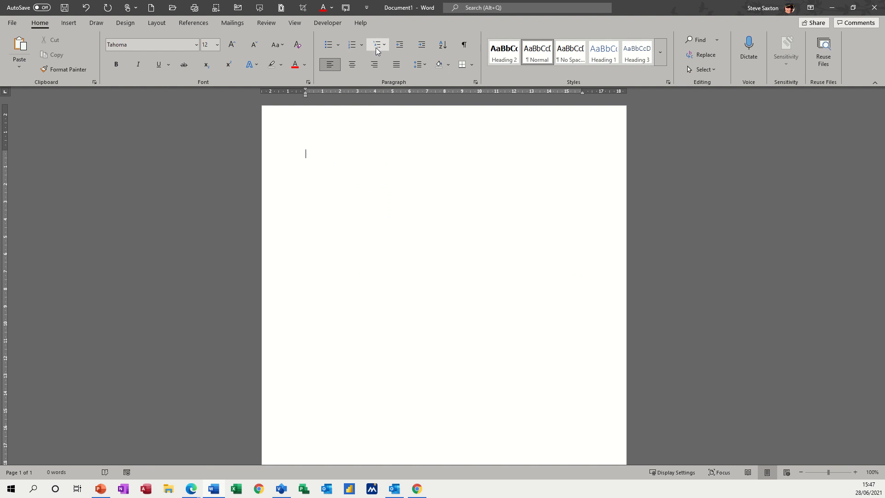
{"action": "mouse_move", "coordinate": [376, 45]}
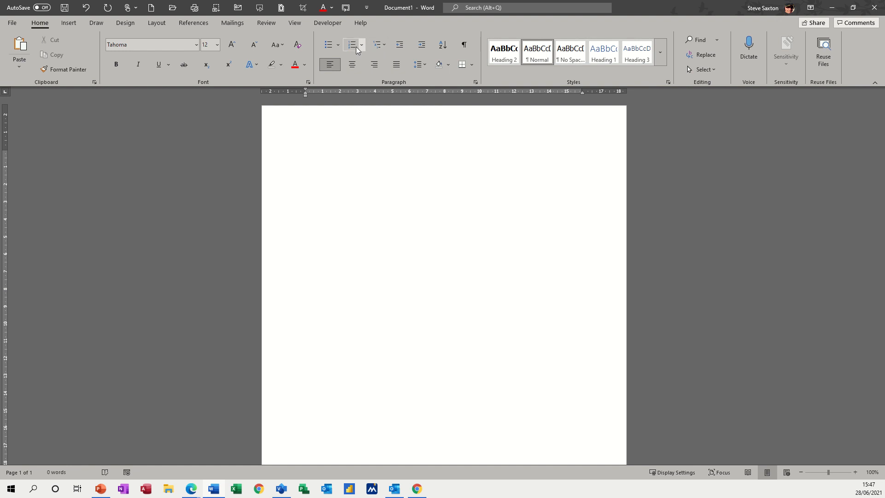
{"action": "mouse_move", "coordinate": [368, 50]}
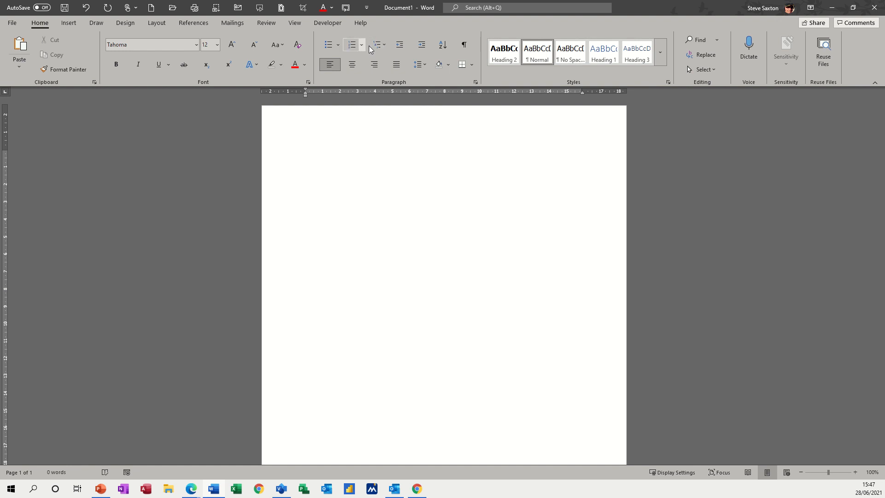